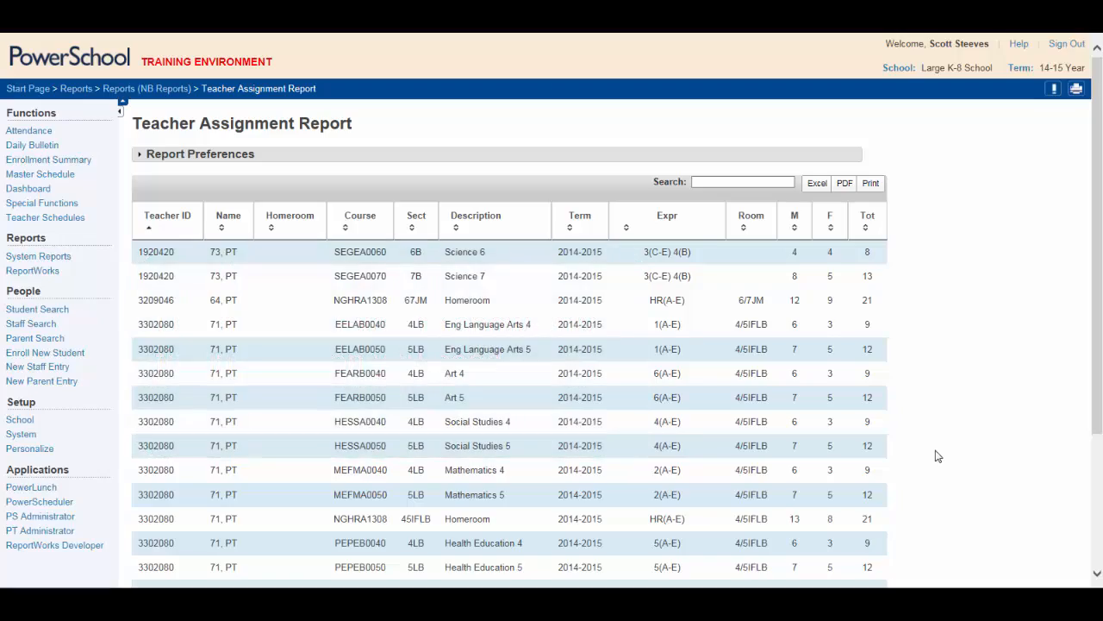
mouse_move(951, 455)
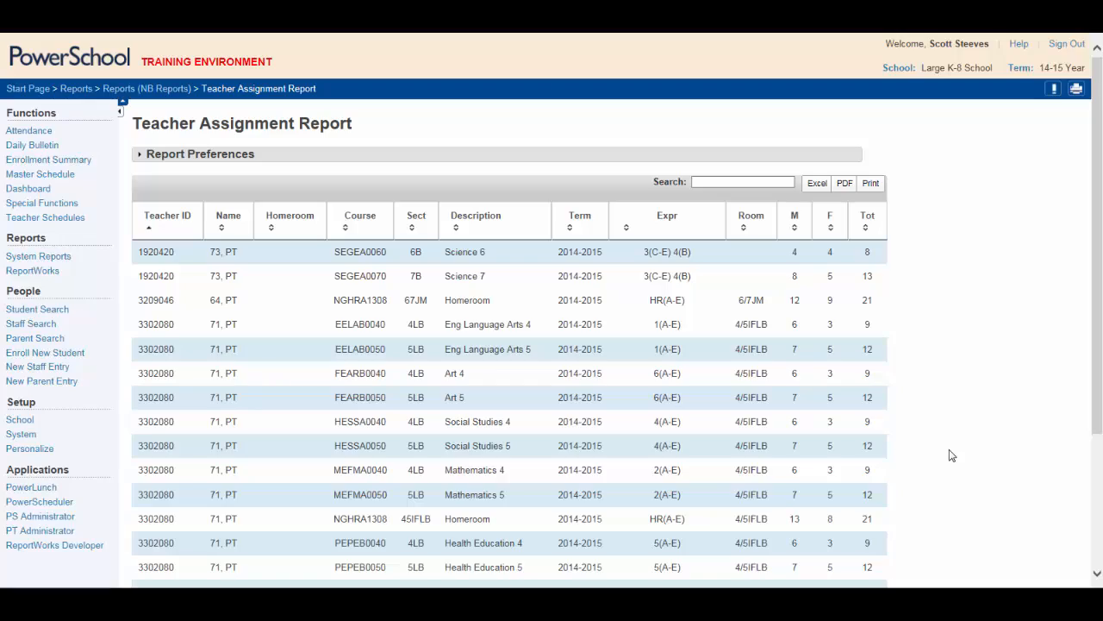
- Export the report to Excel and save it as 'Teacher Assignment Report'
scroll(down, 3)
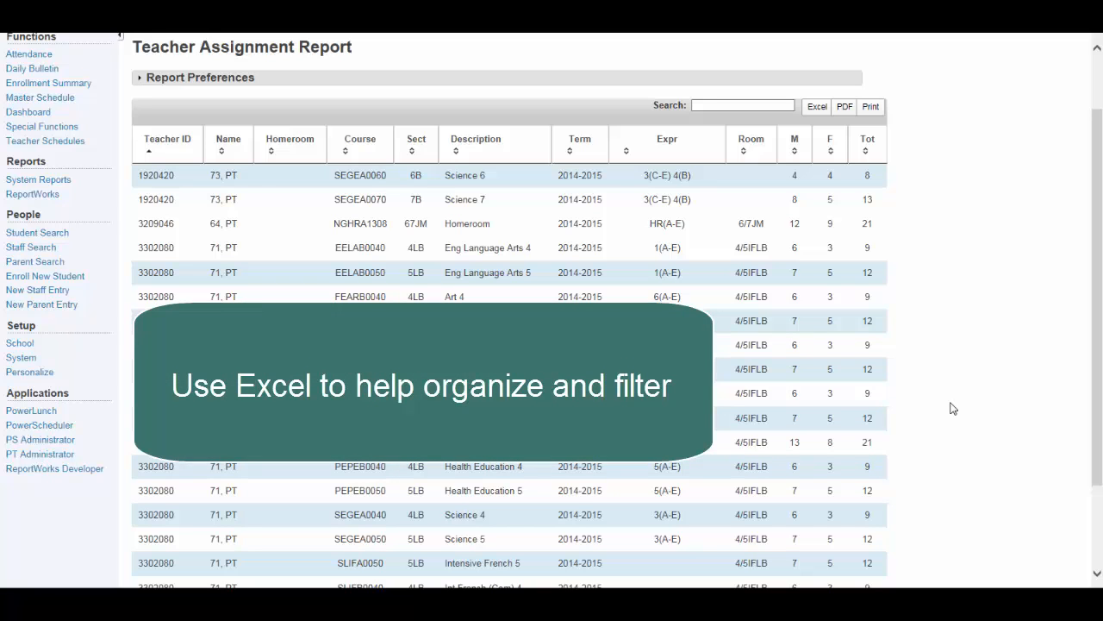
mouse_move(817, 107)
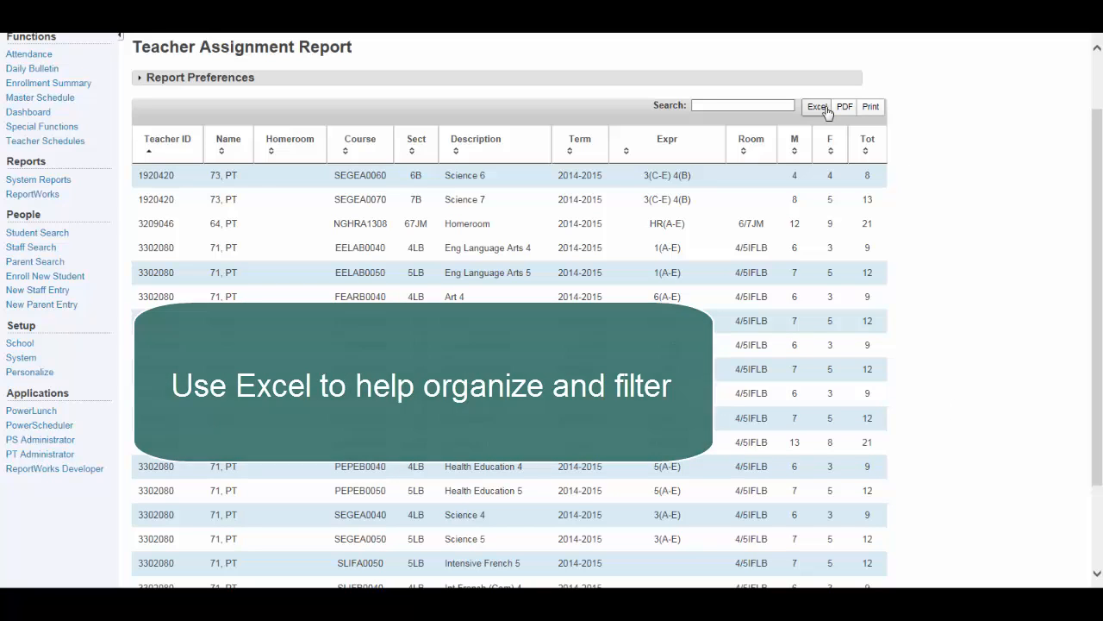
click(820, 107)
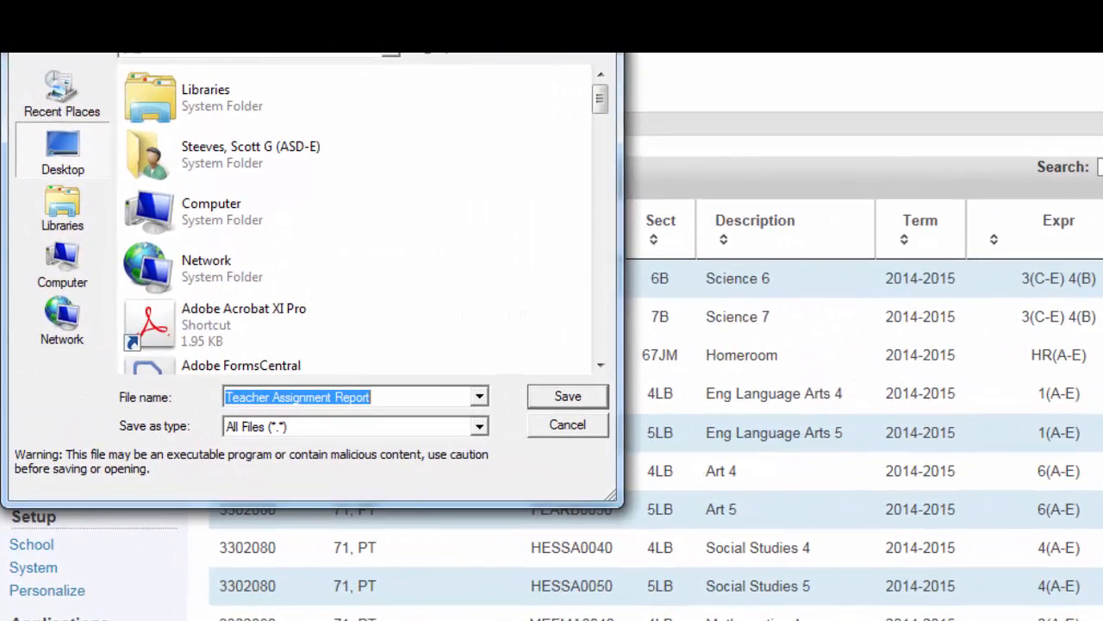
mouse_move(176, 55)
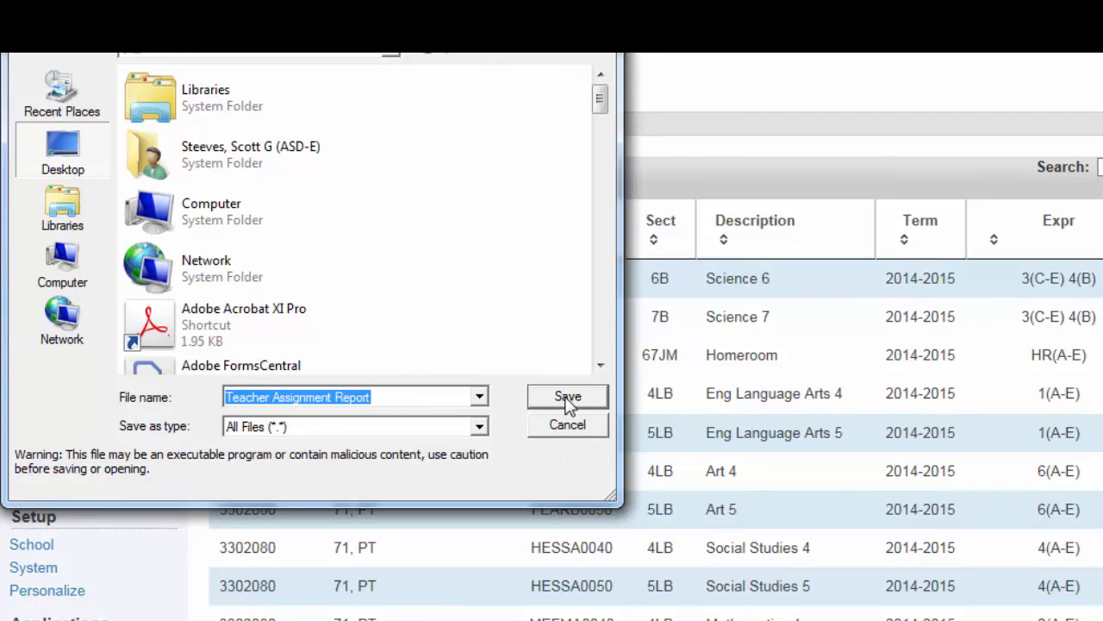
click(567, 394)
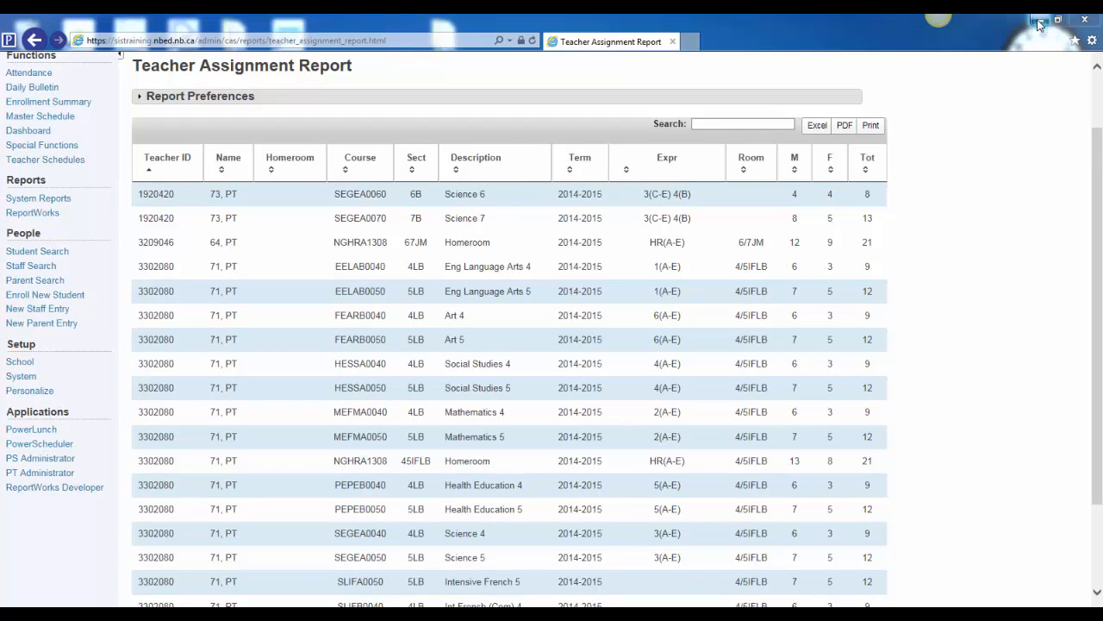
- Open the saved Teacher Assignment Report file from the desktop in Excel
click(1042, 20)
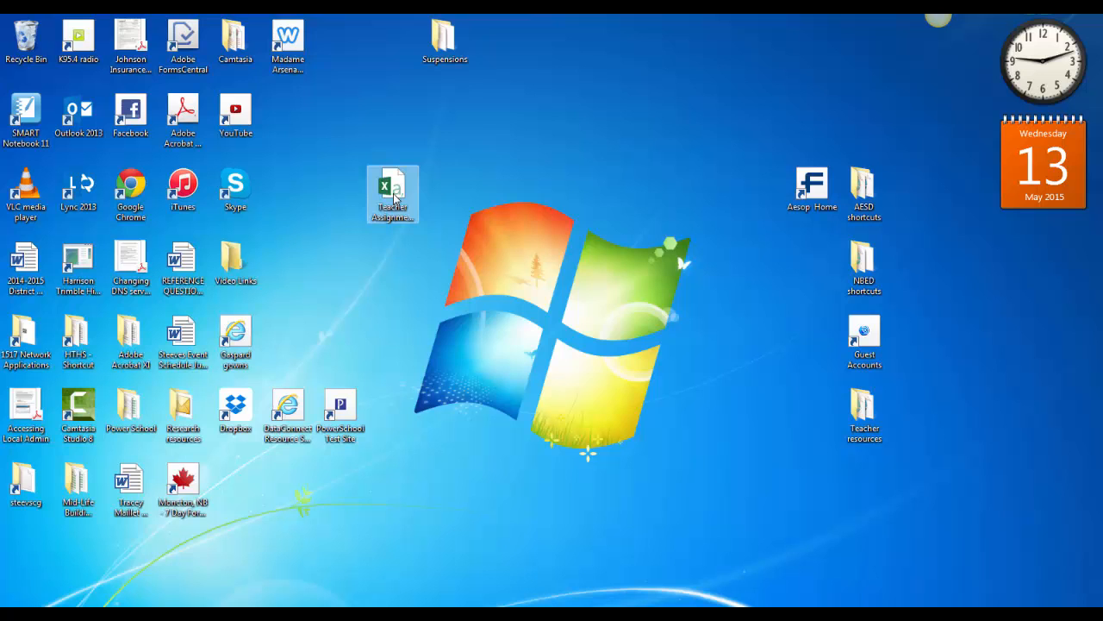
double_click(393, 188)
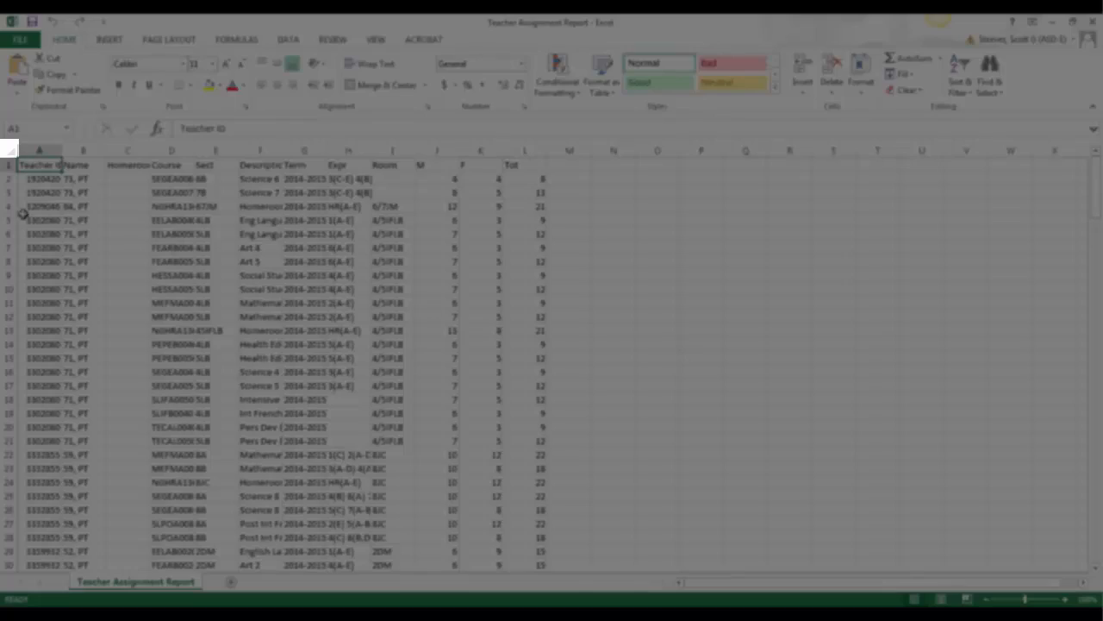
- Select the whole worksheet and AutoFit all column widths to their contents
click(10, 152)
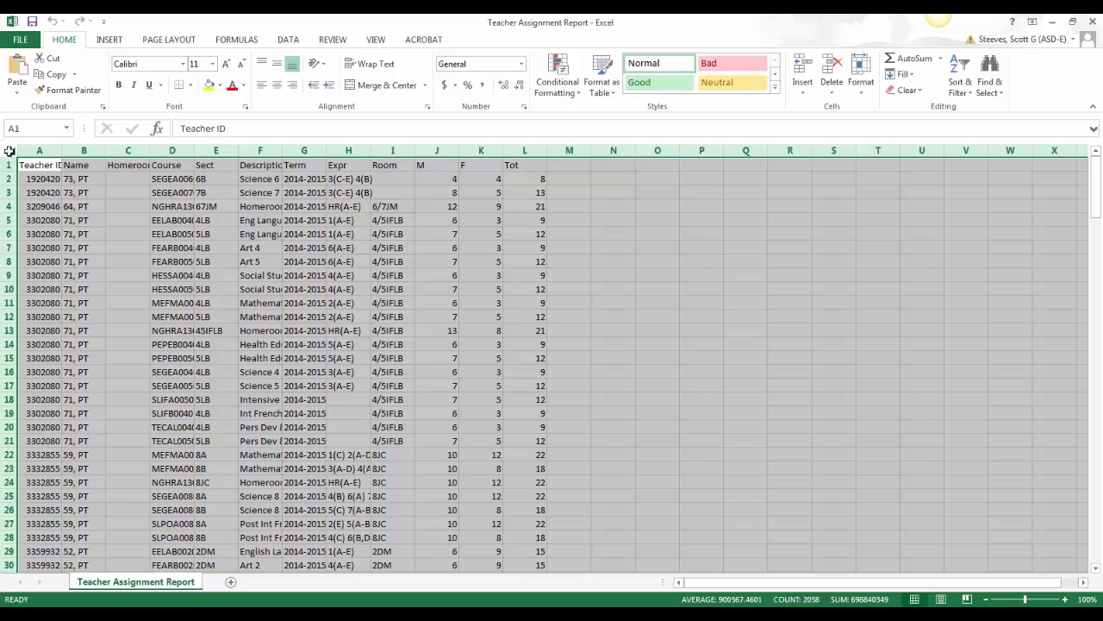
mouse_move(62, 150)
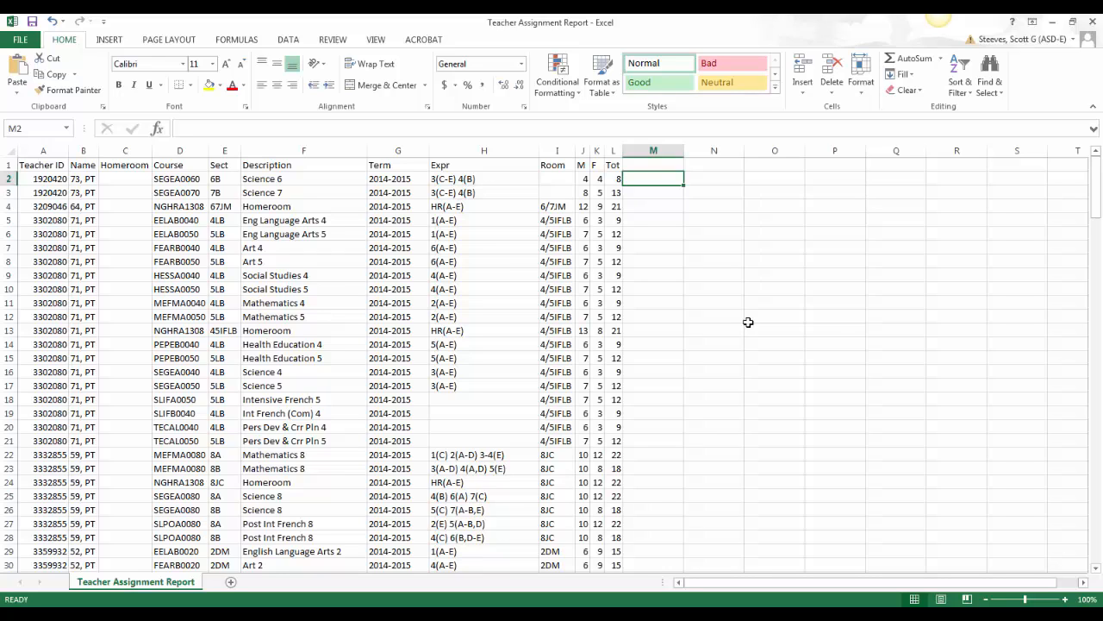
mouse_move(131, 283)
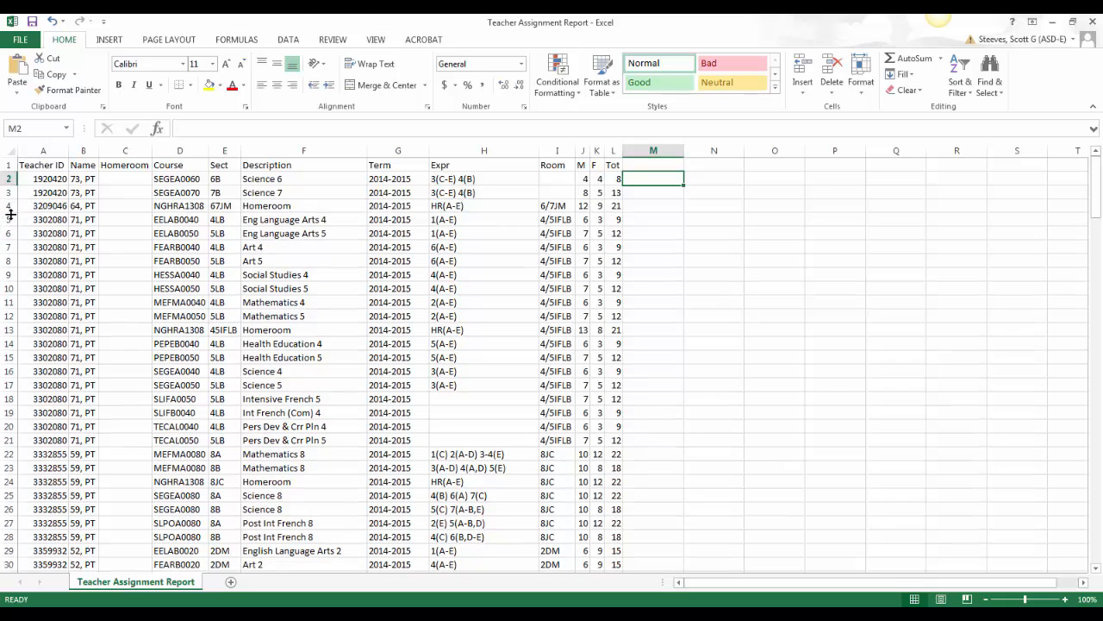
click(9, 148)
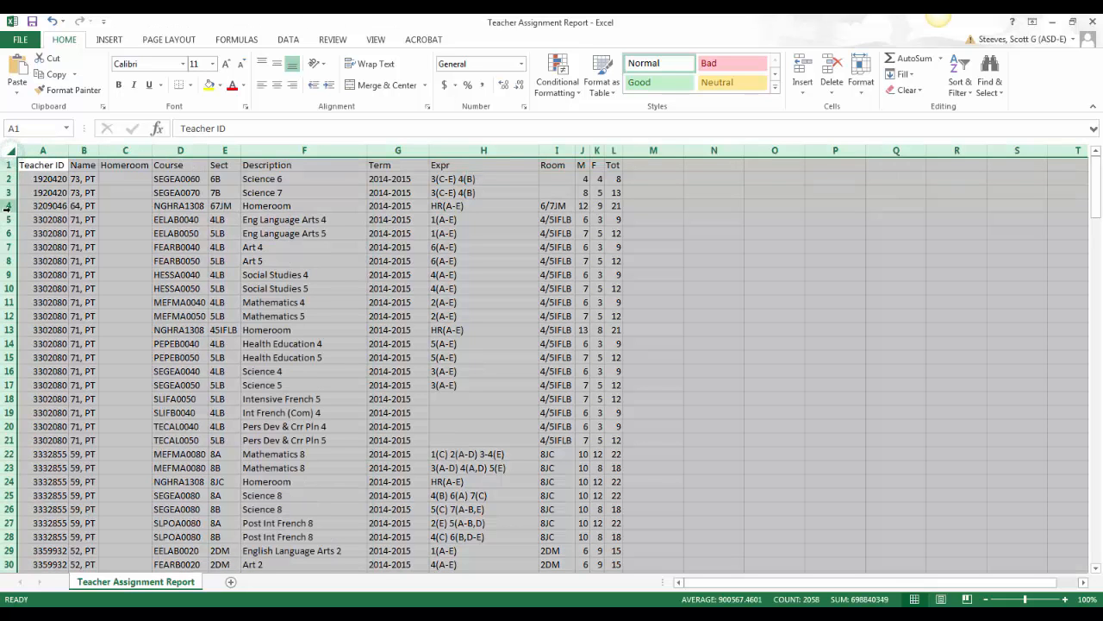
mouse_move(10, 212)
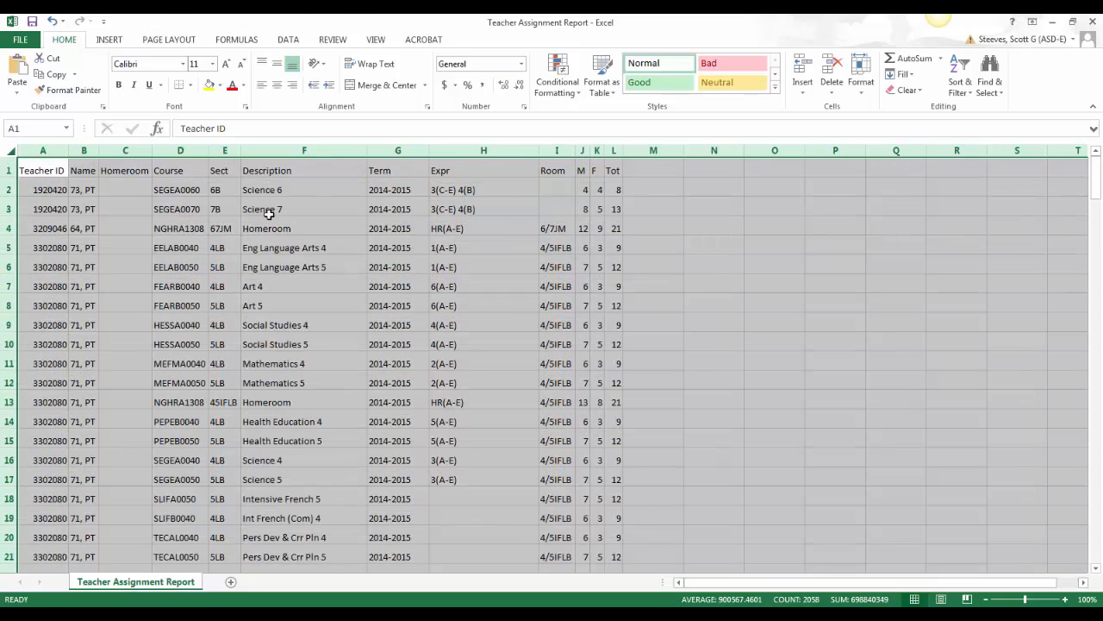
mouse_move(567, 203)
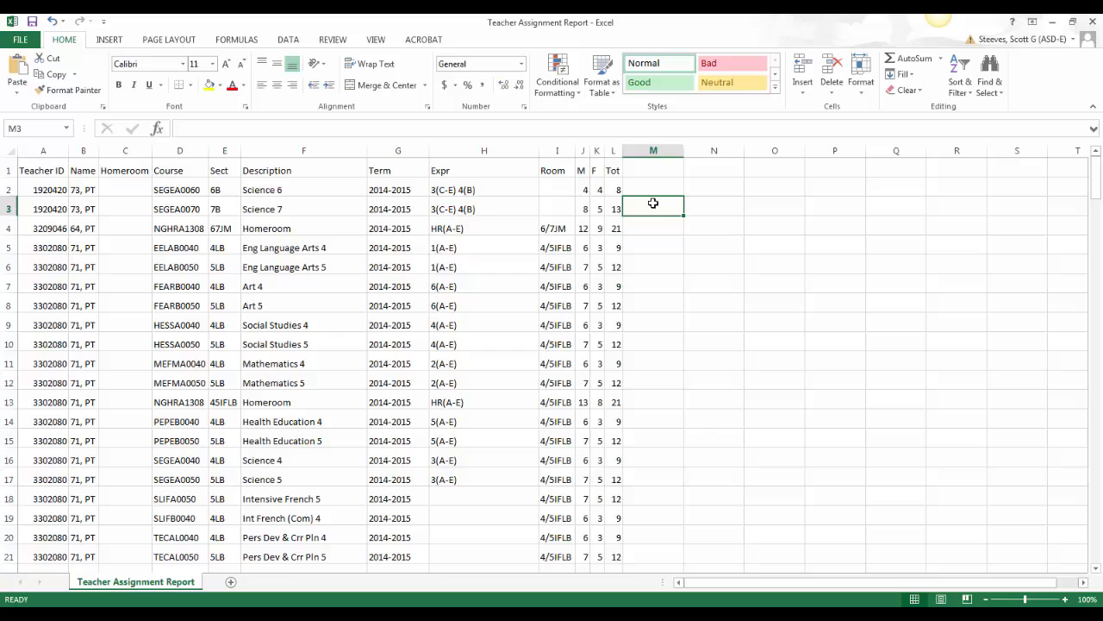
- Select the report's current data region with Ctrl+Shift+8 and show the Data commands
key(Ctrl+Shift+8)
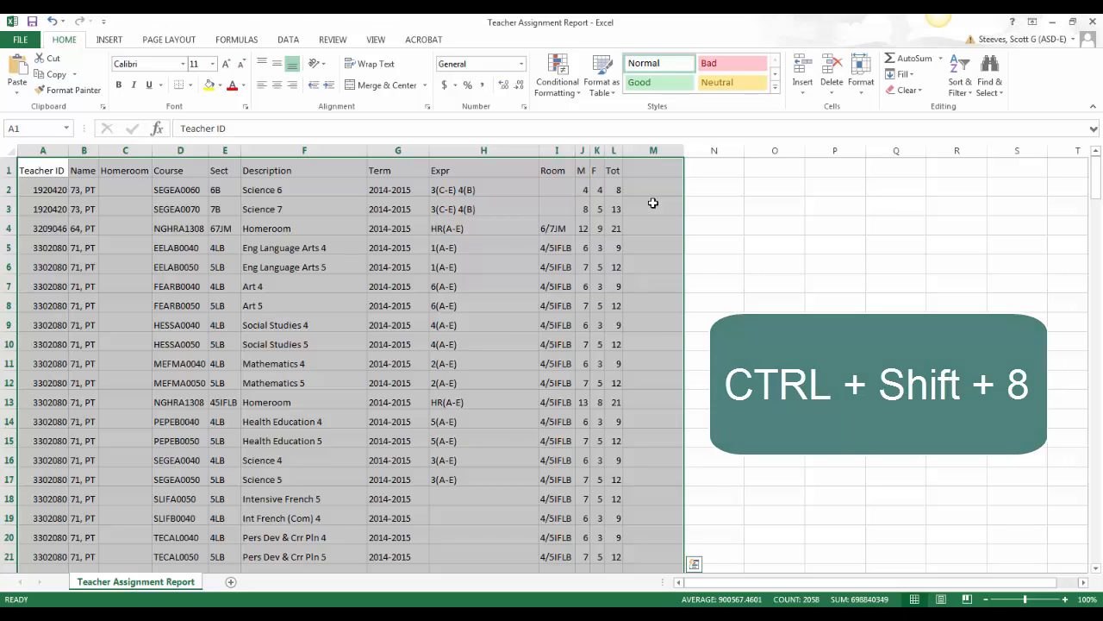
key(ctrl+shift+8)
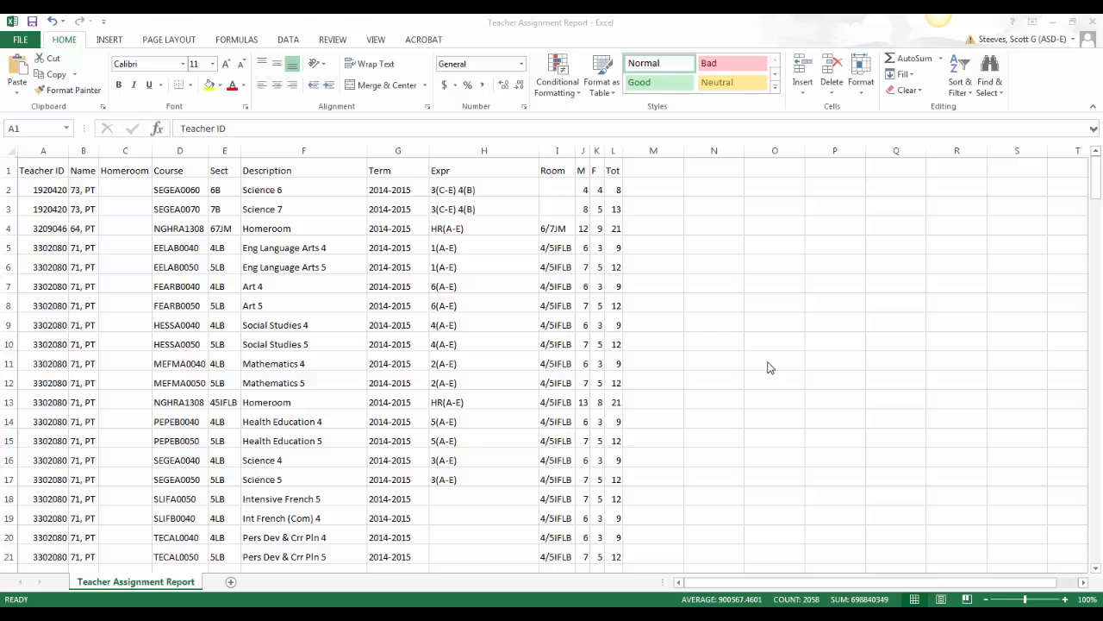
mouse_move(468, 154)
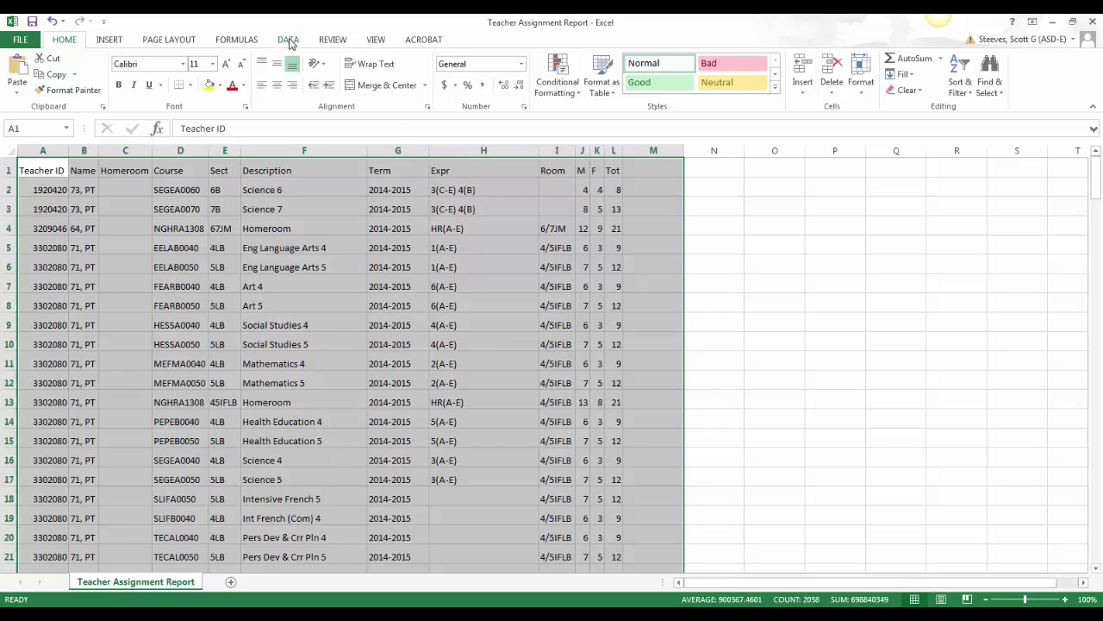
click(288, 38)
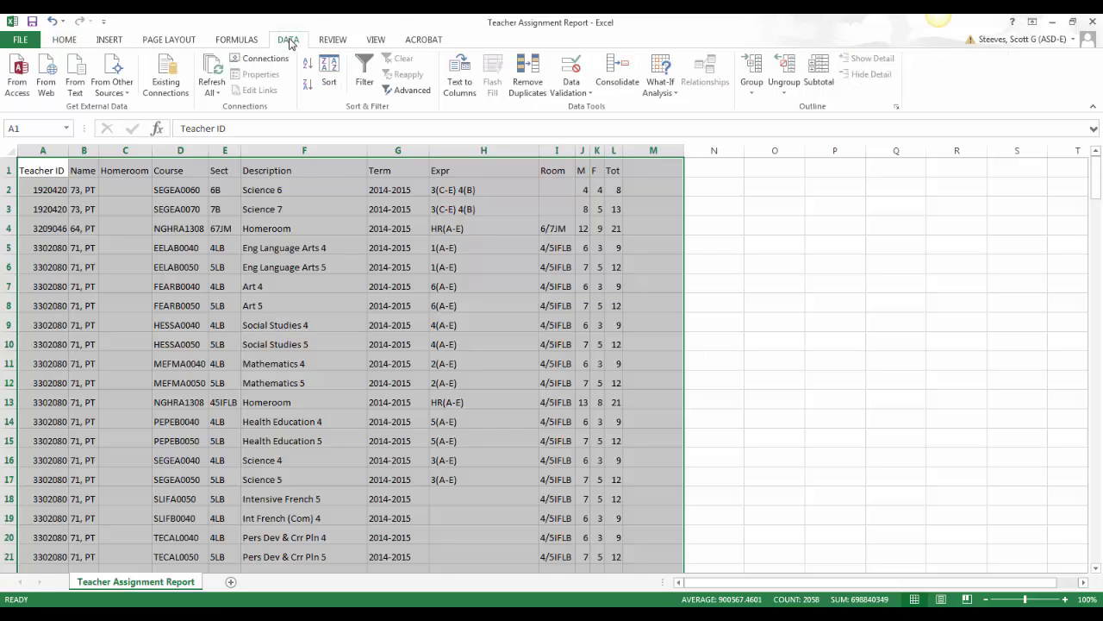
- Turn on filter dropdowns for all headers and widen the M, F and Tot columns
click(362, 72)
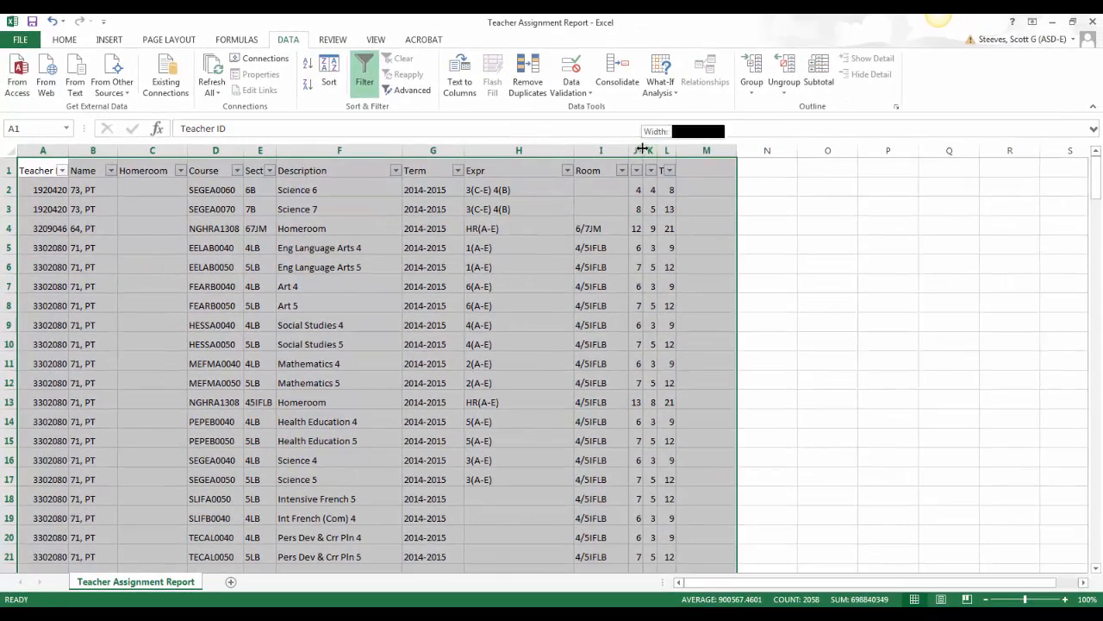
drag(641, 150, 672, 150)
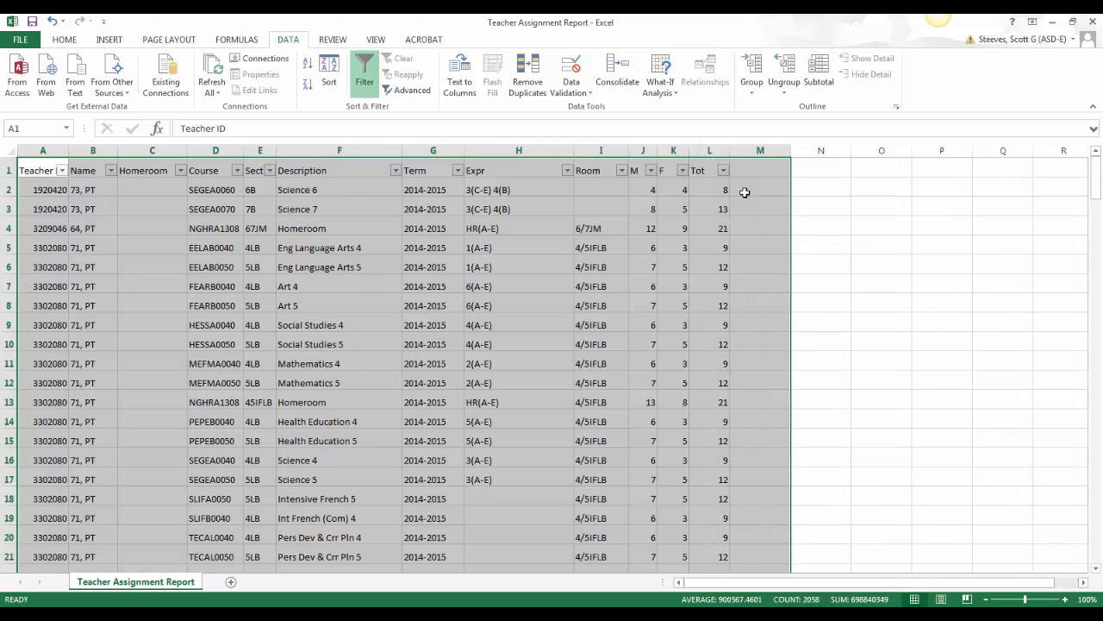
mouse_move(879, 379)
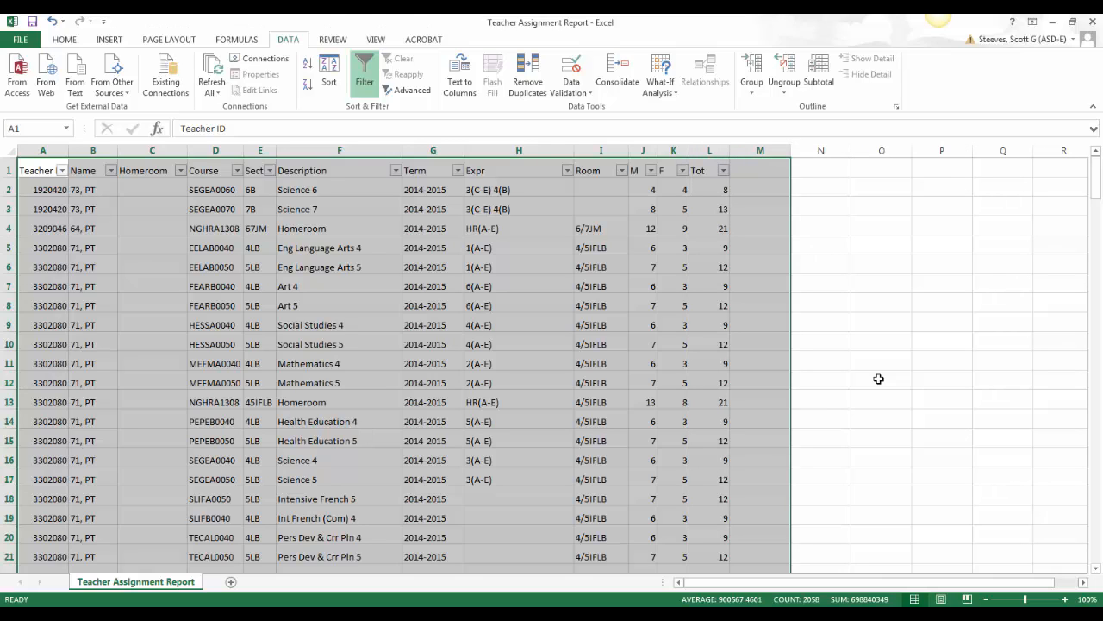
mouse_move(331, 200)
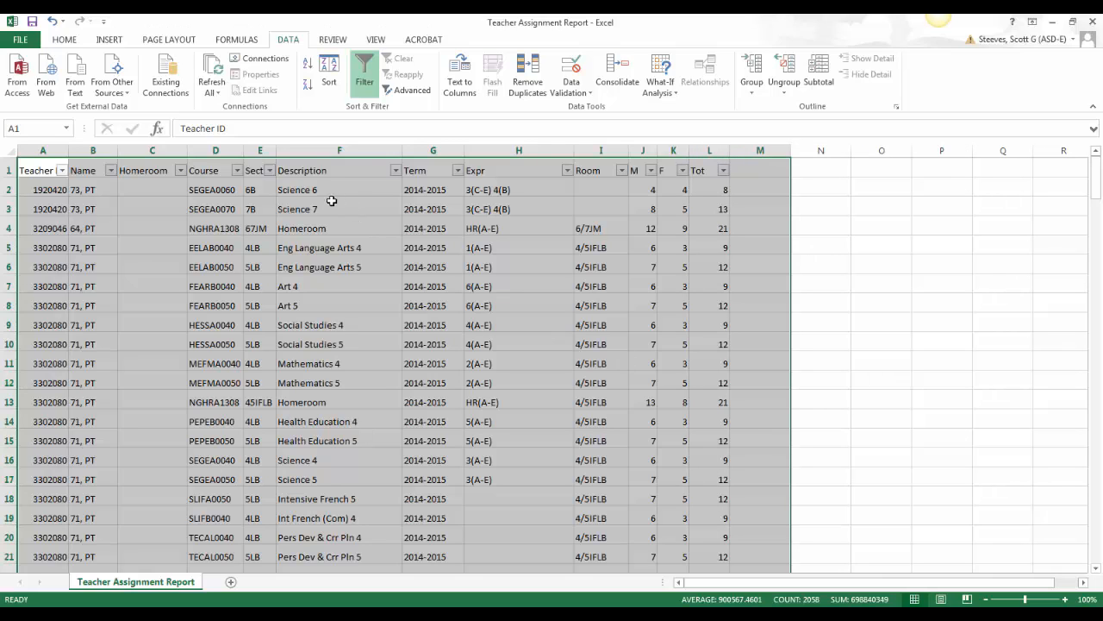
- Filter the Description column to only Mathematics 6, Mathematics 7 and Mathematics 8
click(382, 171)
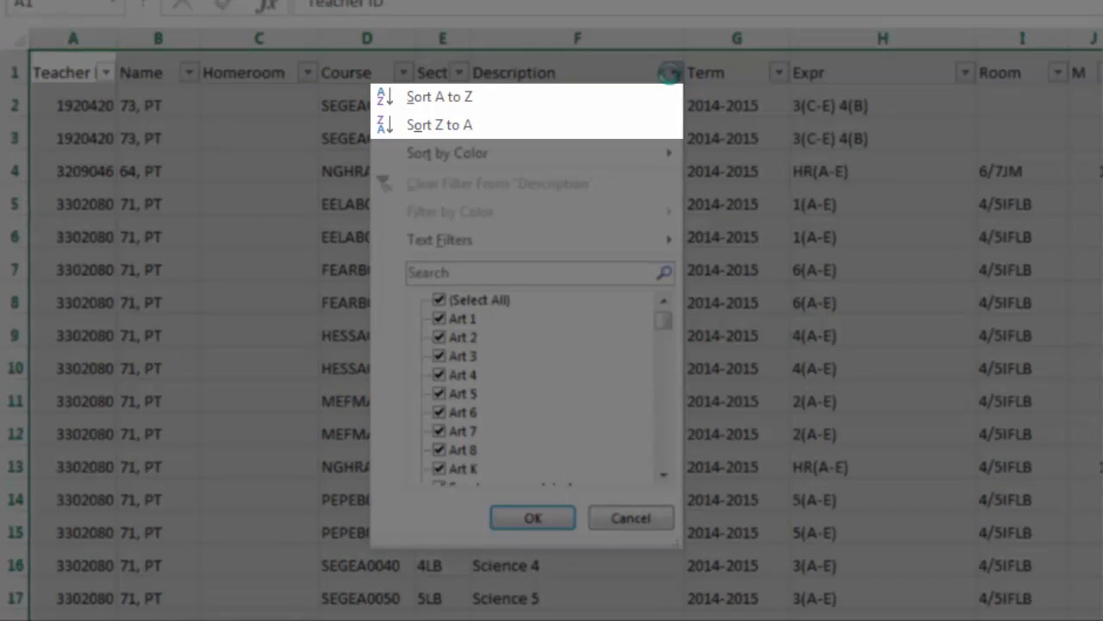
mouse_move(438, 239)
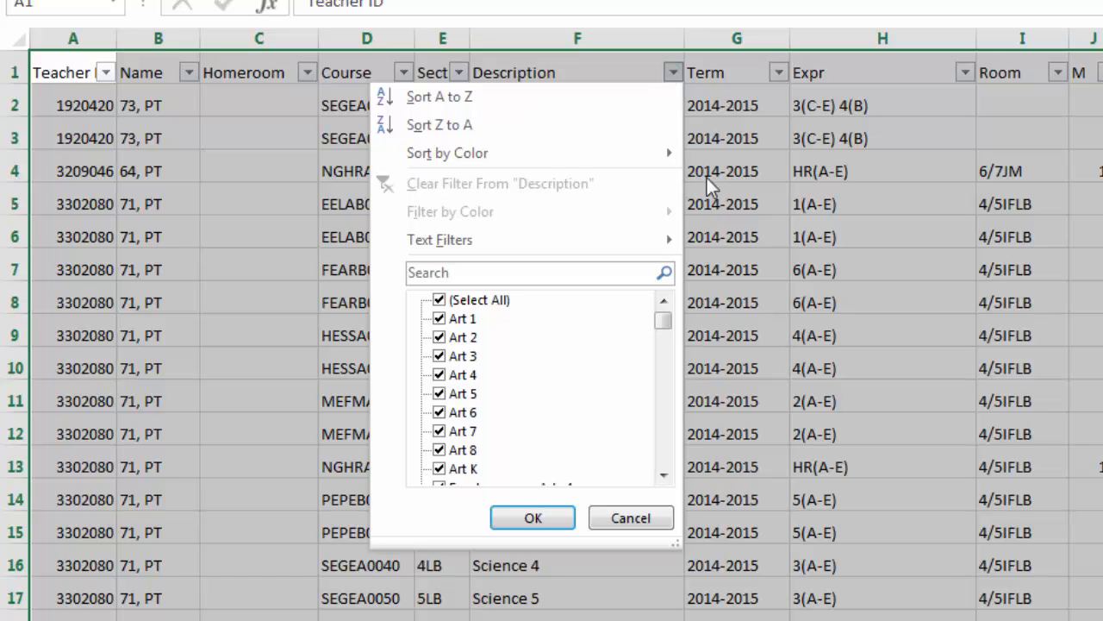
scroll(down, 3)
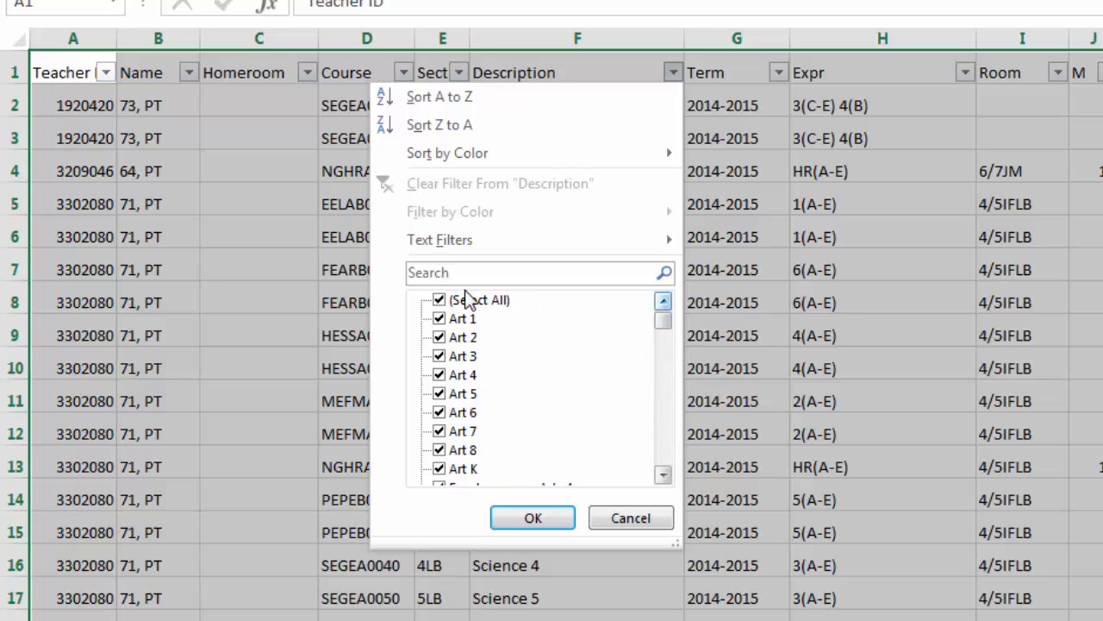
click(438, 300)
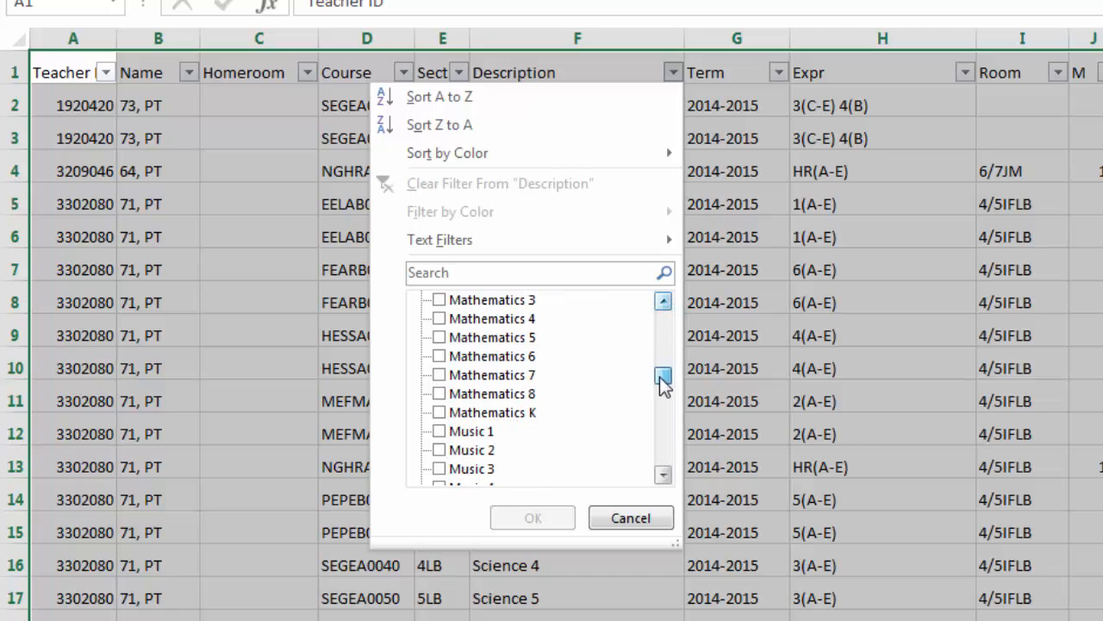
click(438, 355)
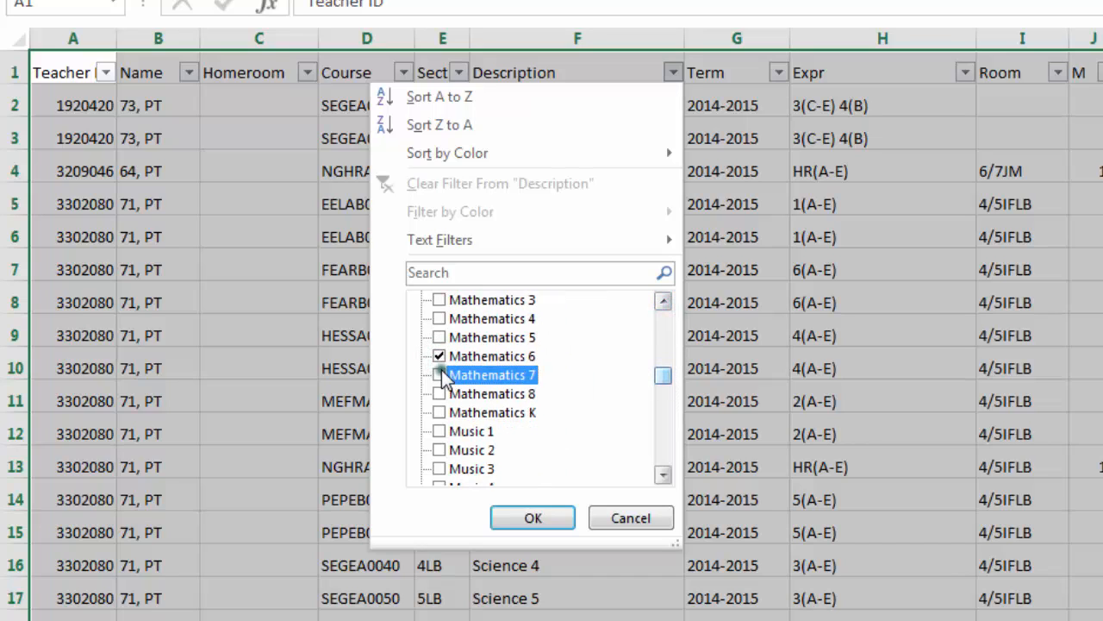
click(438, 393)
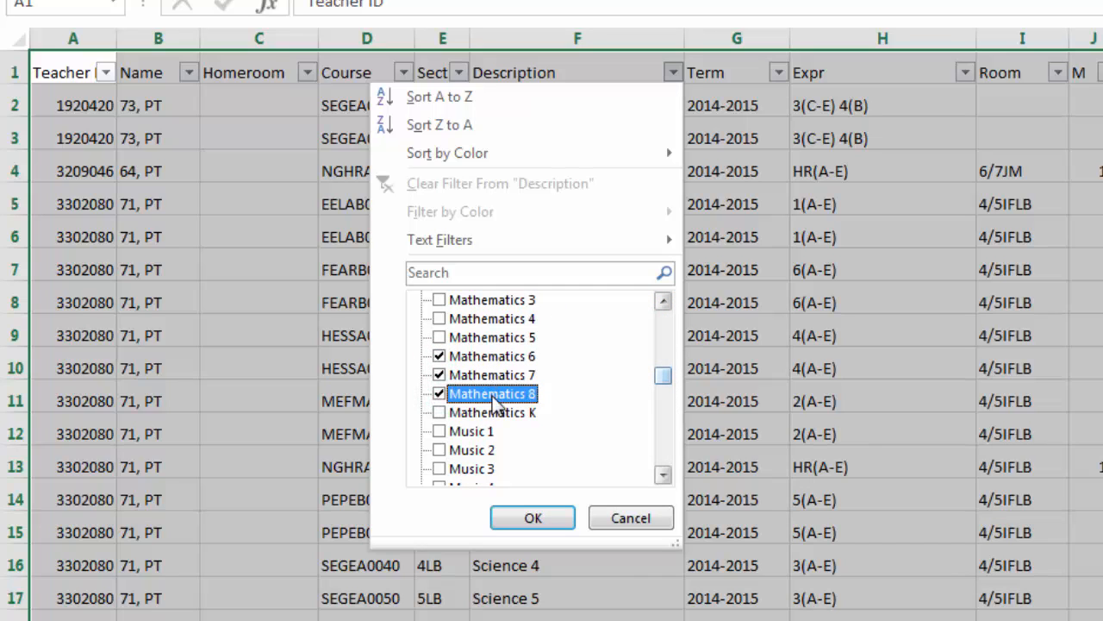
click(531, 517)
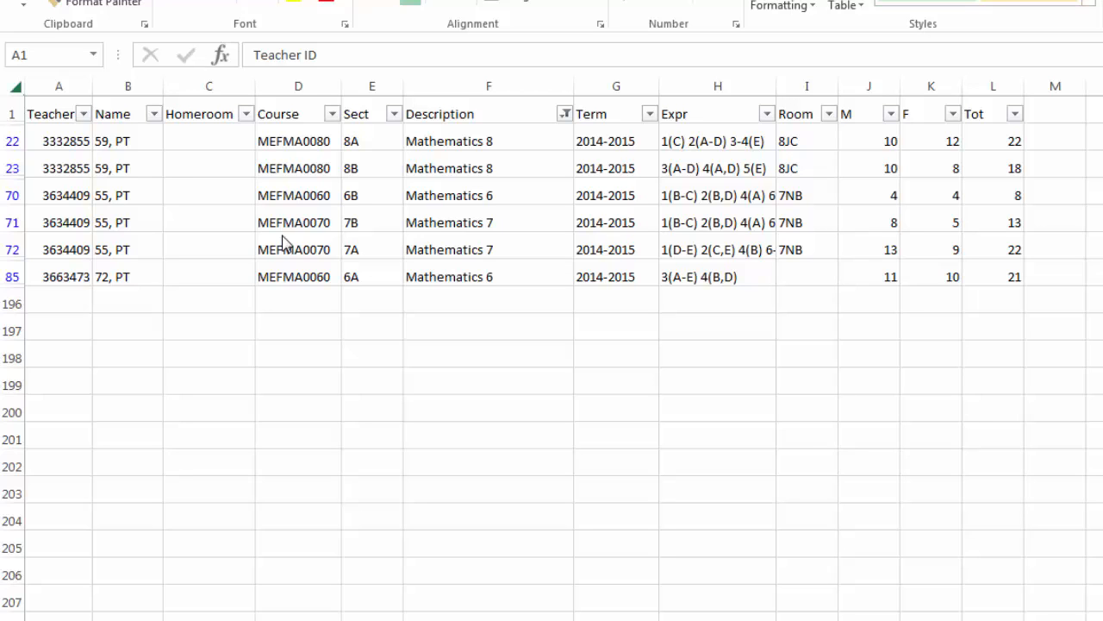
- Filter the Name column to teacher 55, PT only, leaving three course rows
click(154, 114)
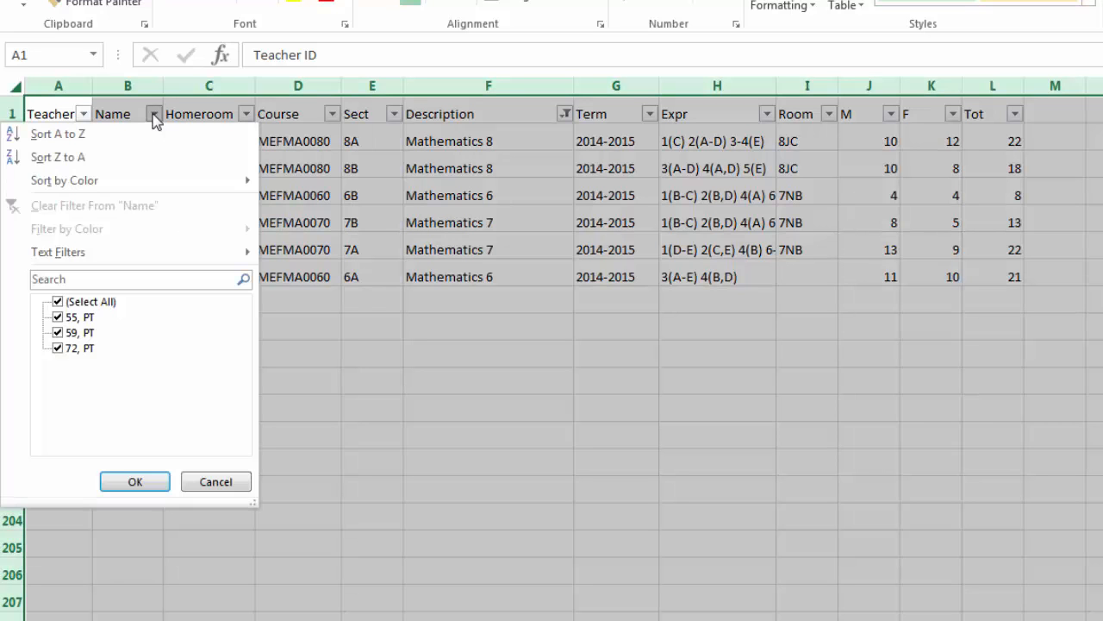
click(59, 300)
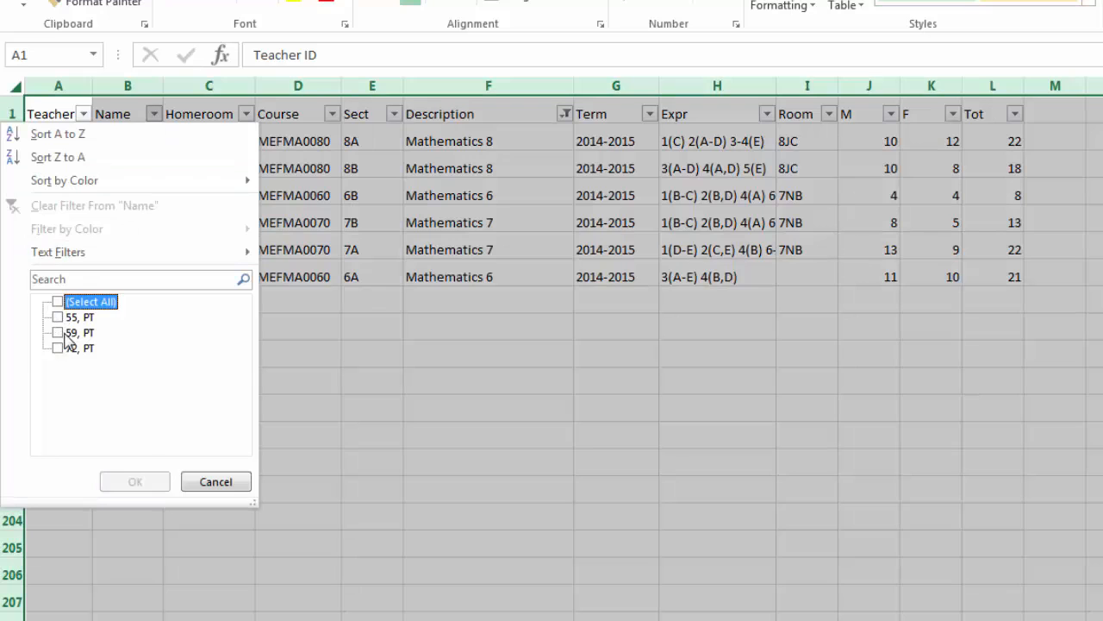
click(58, 317)
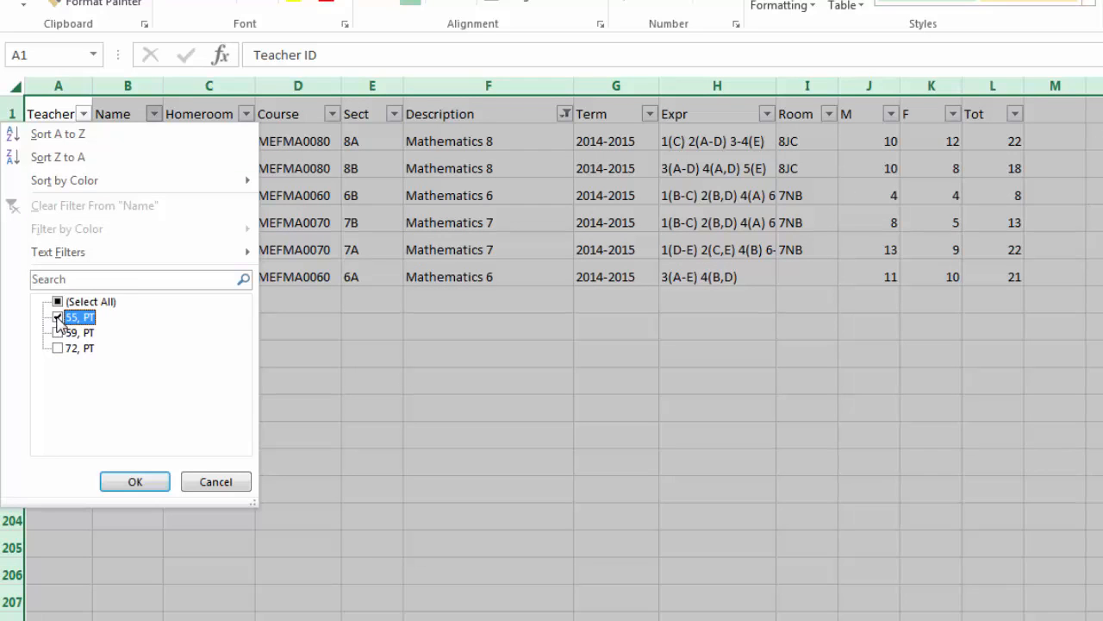
click(135, 481)
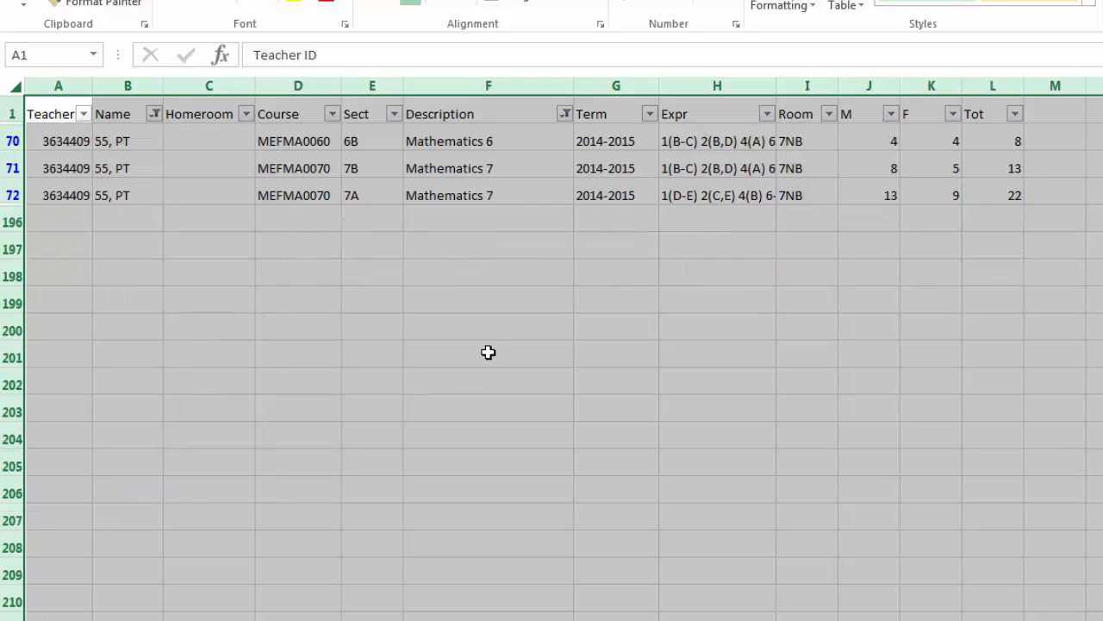
mouse_move(509, 267)
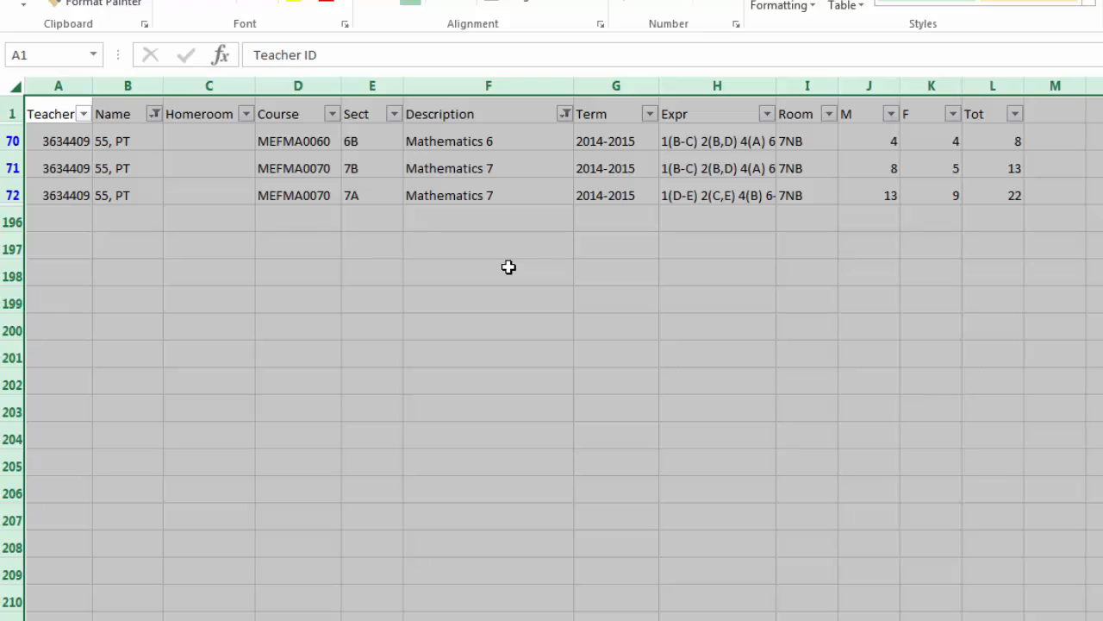
mouse_move(164, 127)
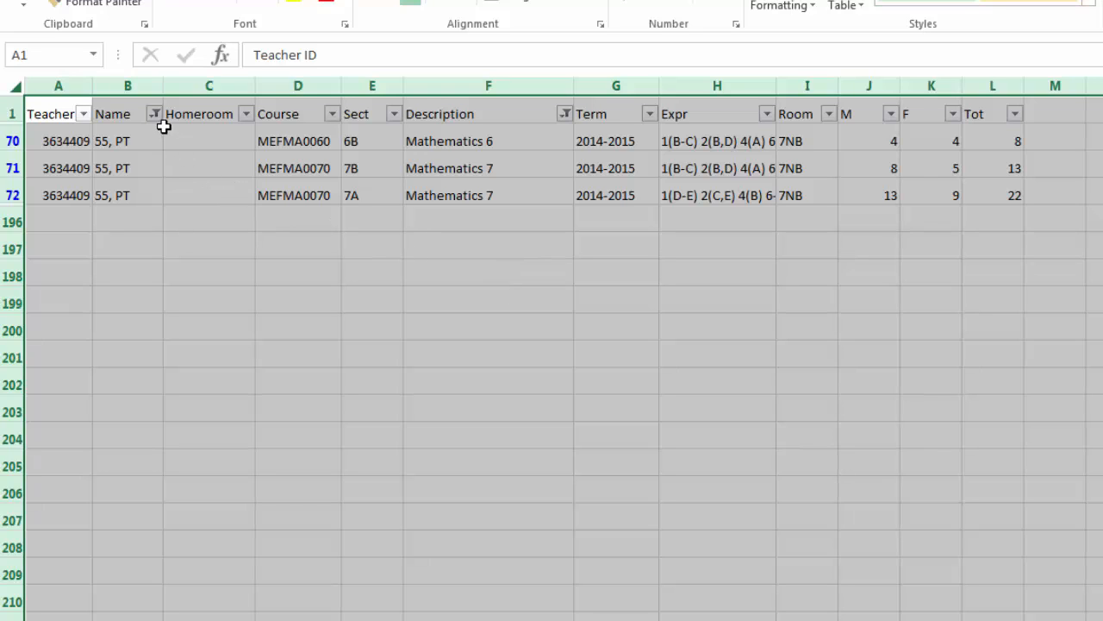
- Restore all teachers in the Name filter so all six Mathematics rows show
click(153, 114)
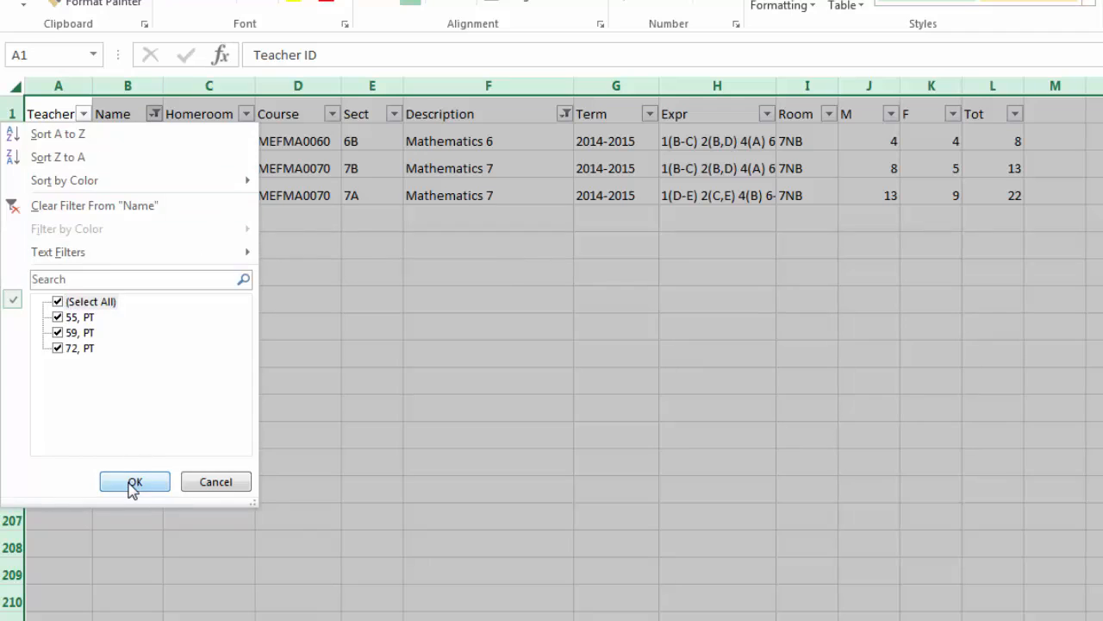
click(134, 481)
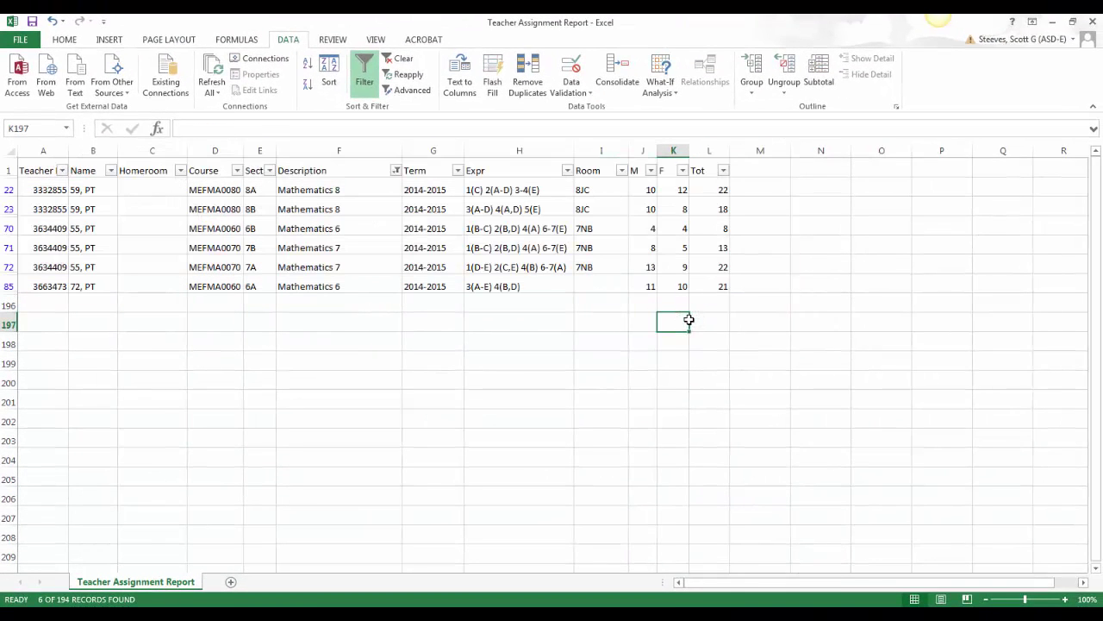
mouse_move(669, 327)
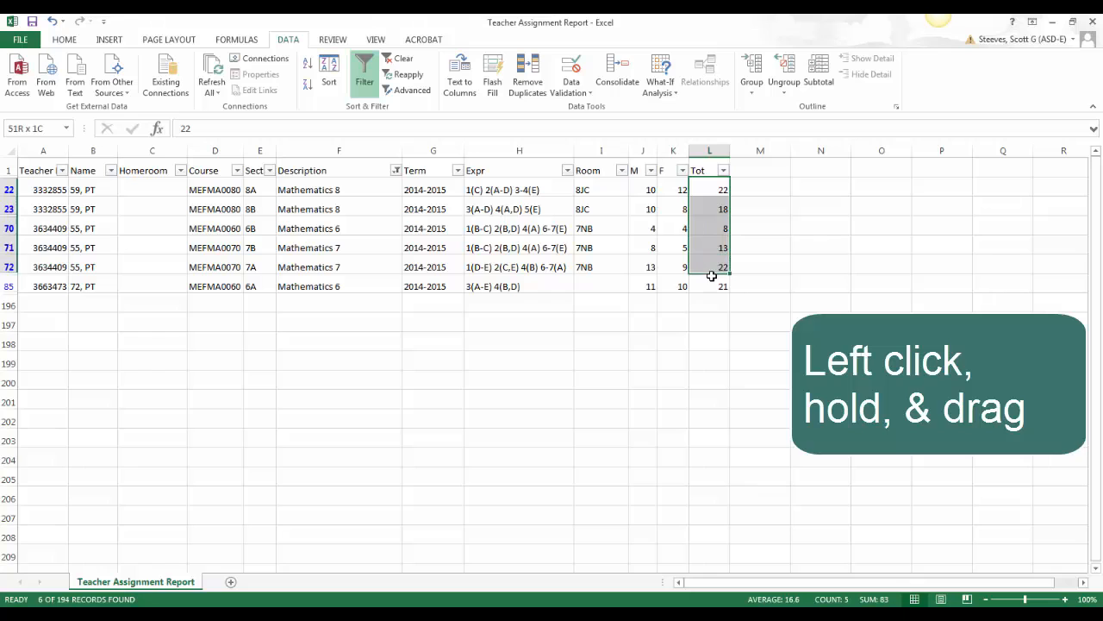
- Select the visible Tot values from L22 to L85, summing to 104
click(711, 303)
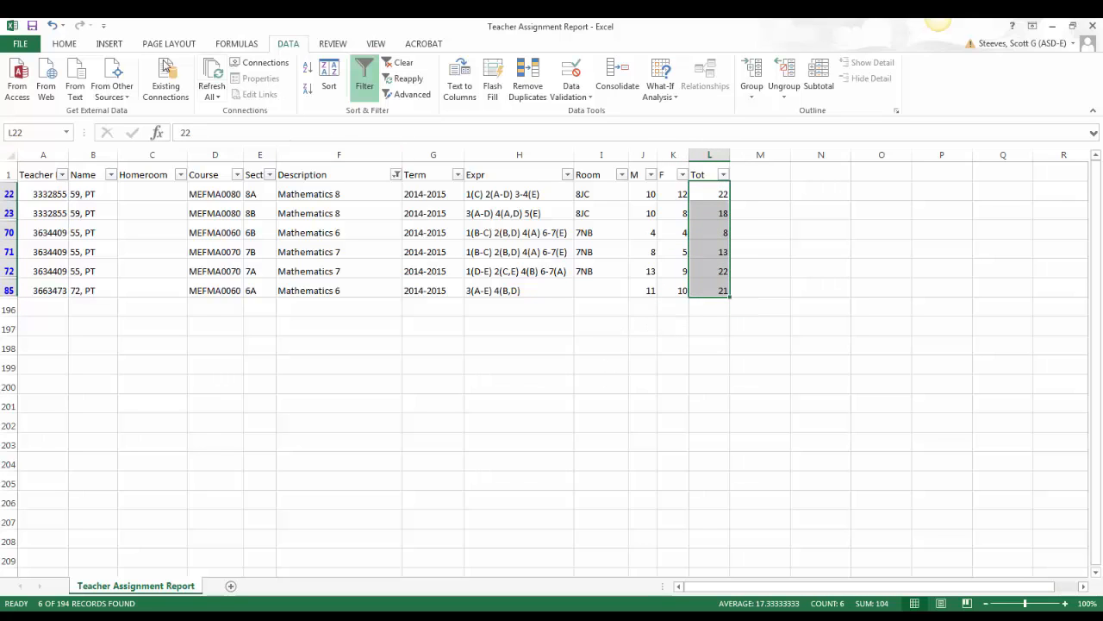
- AutoSum the selected Tot figures to place a total of 104 beneath them
click(64, 43)
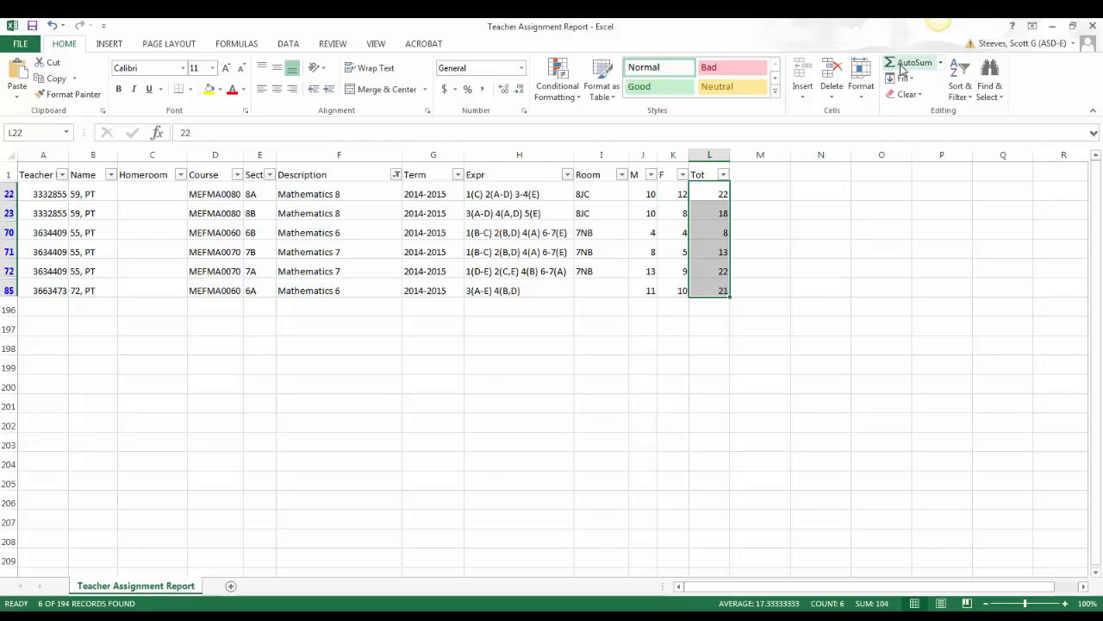
click(903, 62)
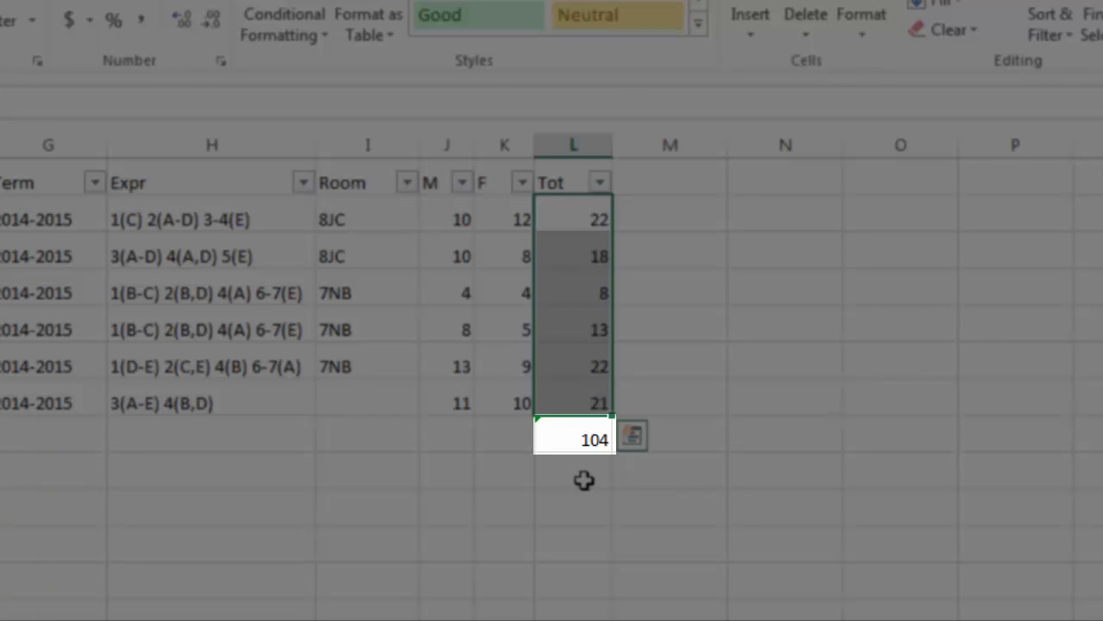
mouse_move(573, 515)
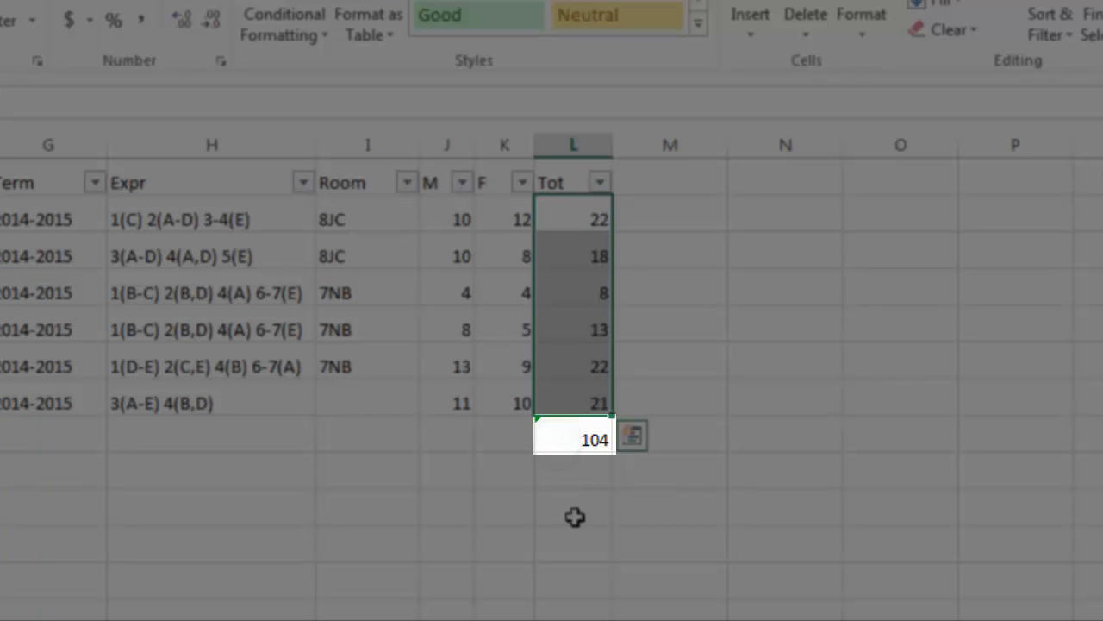
click(572, 438)
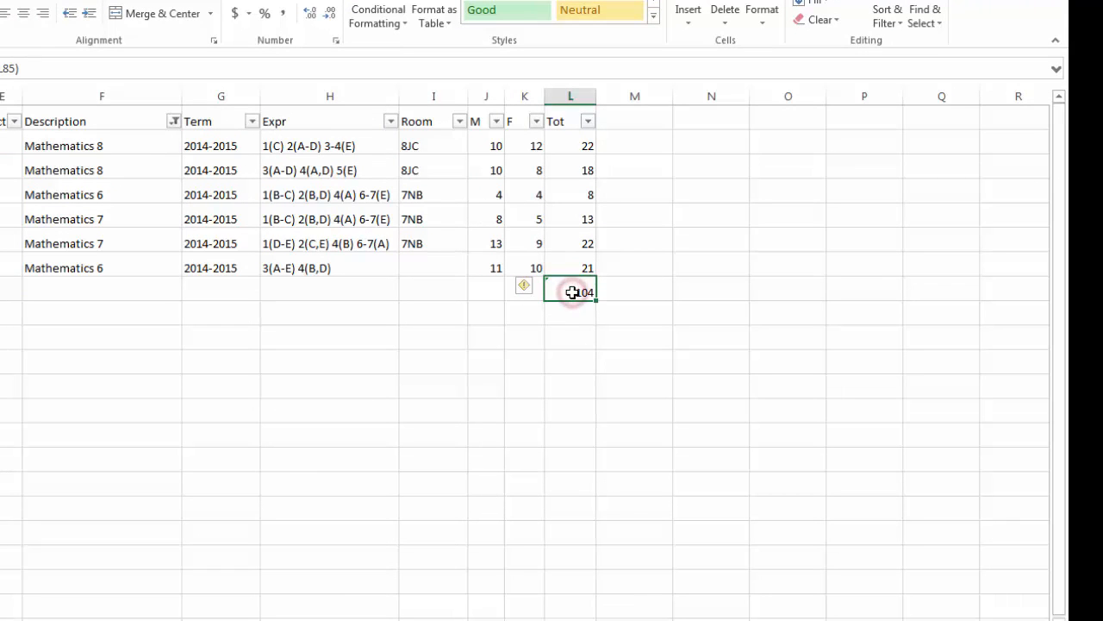
- Copy the Tot total formula into the M and F cells, giving totals 56 and 48
right_click(571, 291)
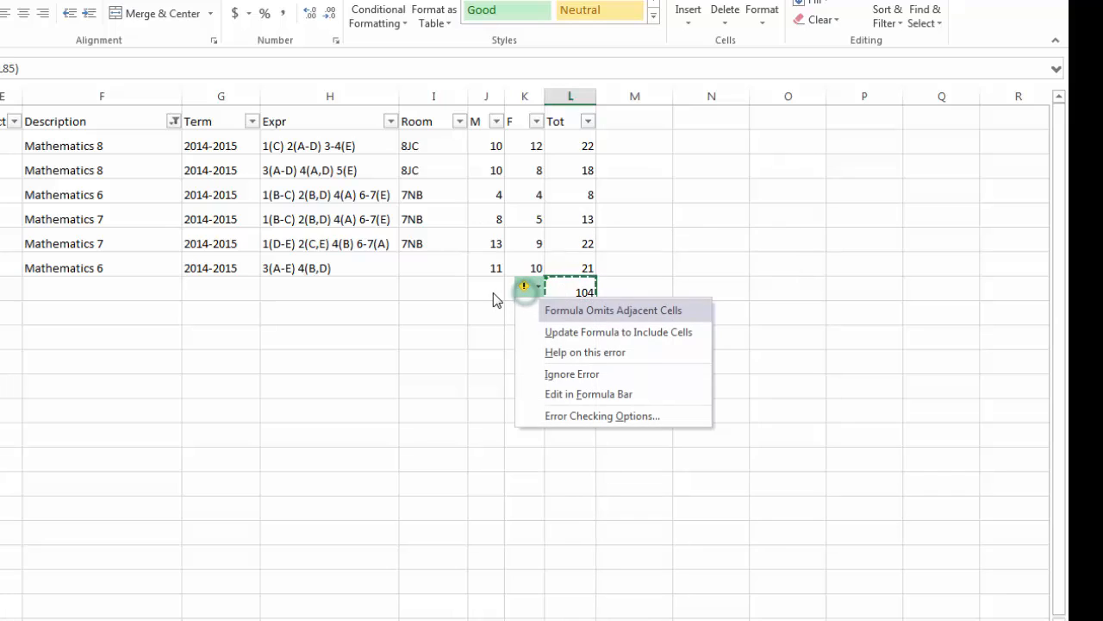
click(486, 285)
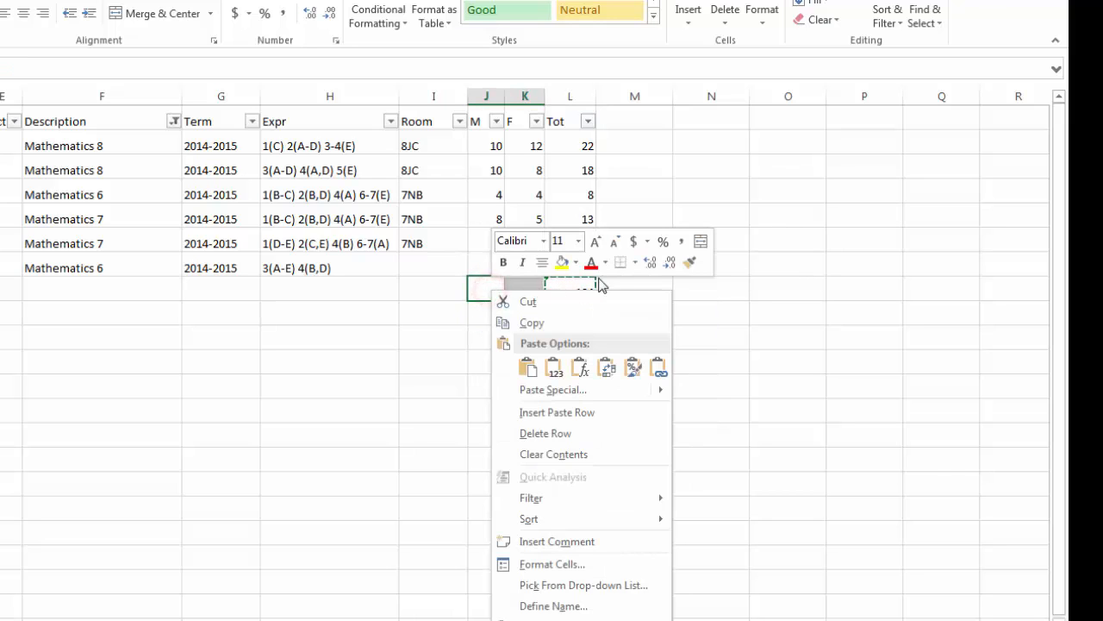
mouse_move(527, 367)
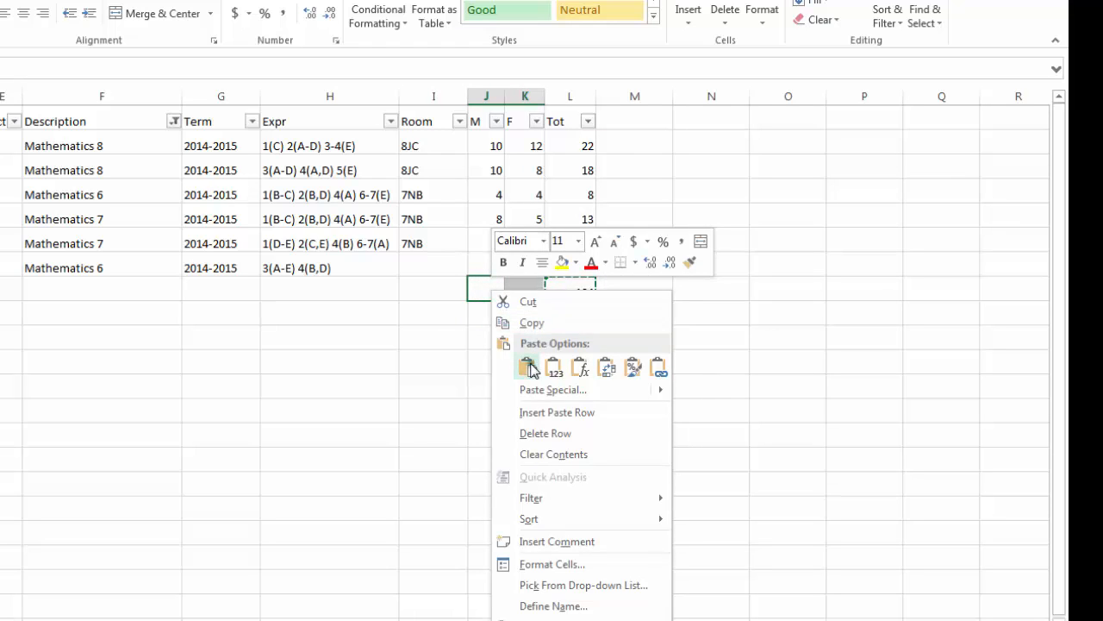
click(527, 367)
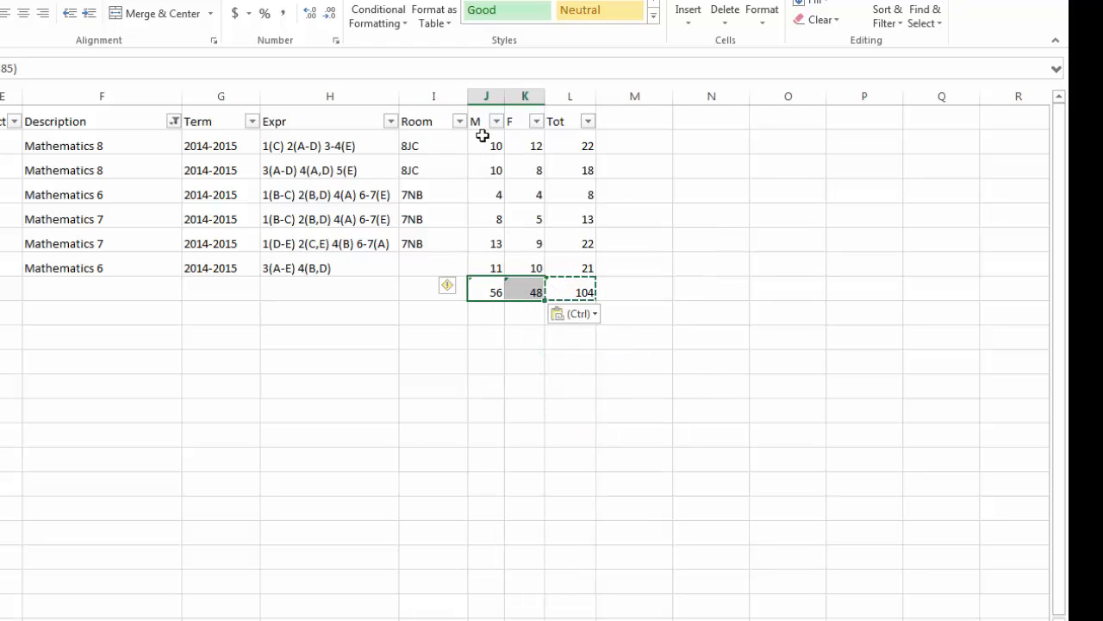
mouse_move(538, 359)
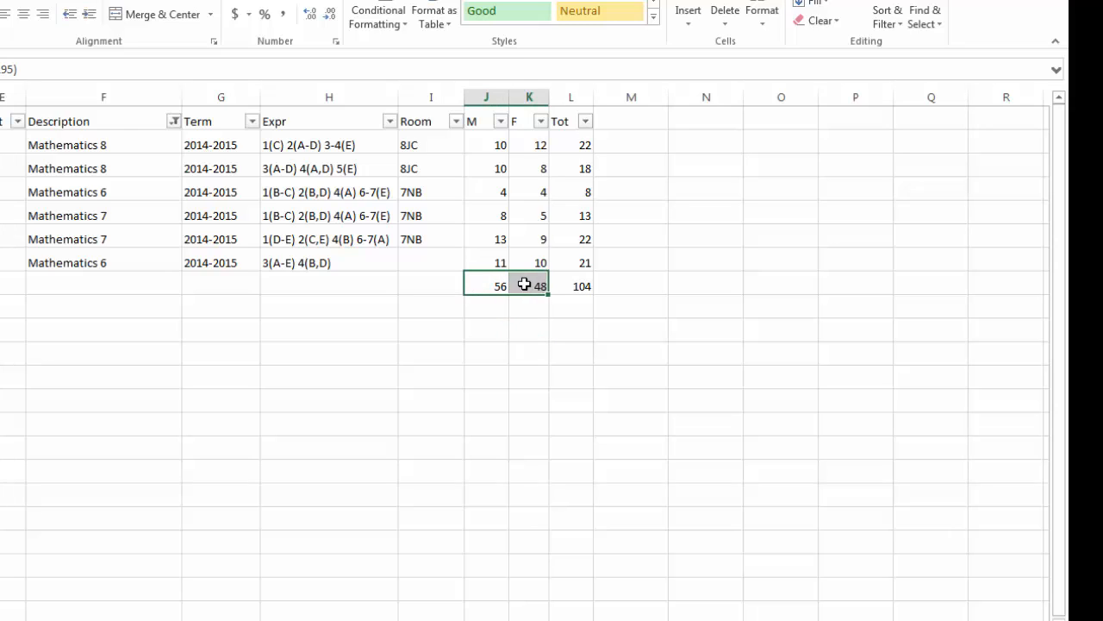
key(Delete)
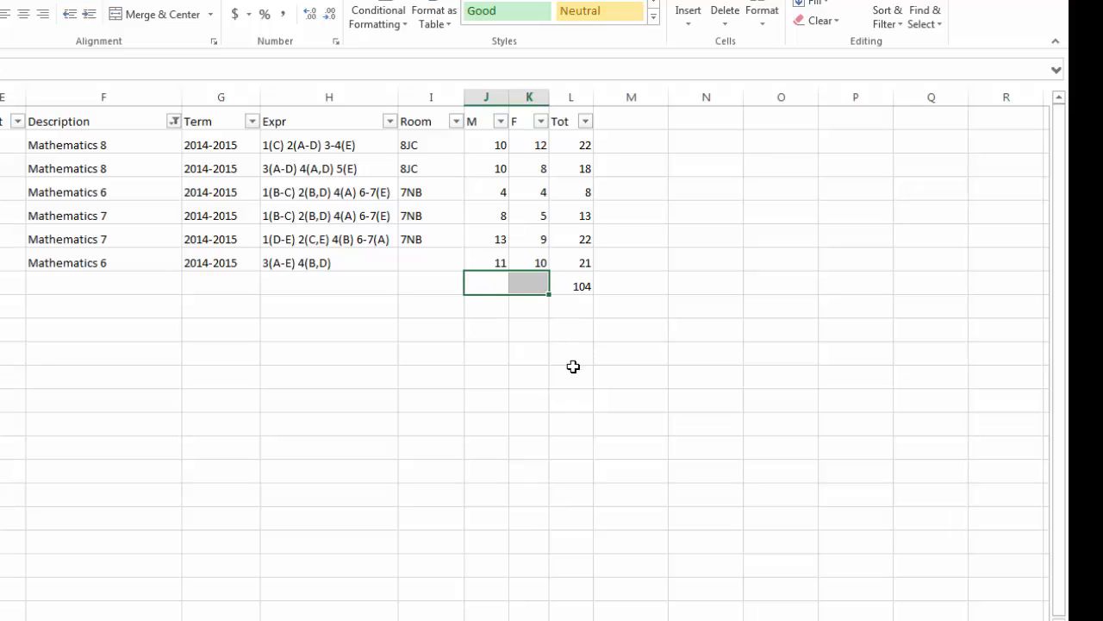
mouse_move(587, 303)
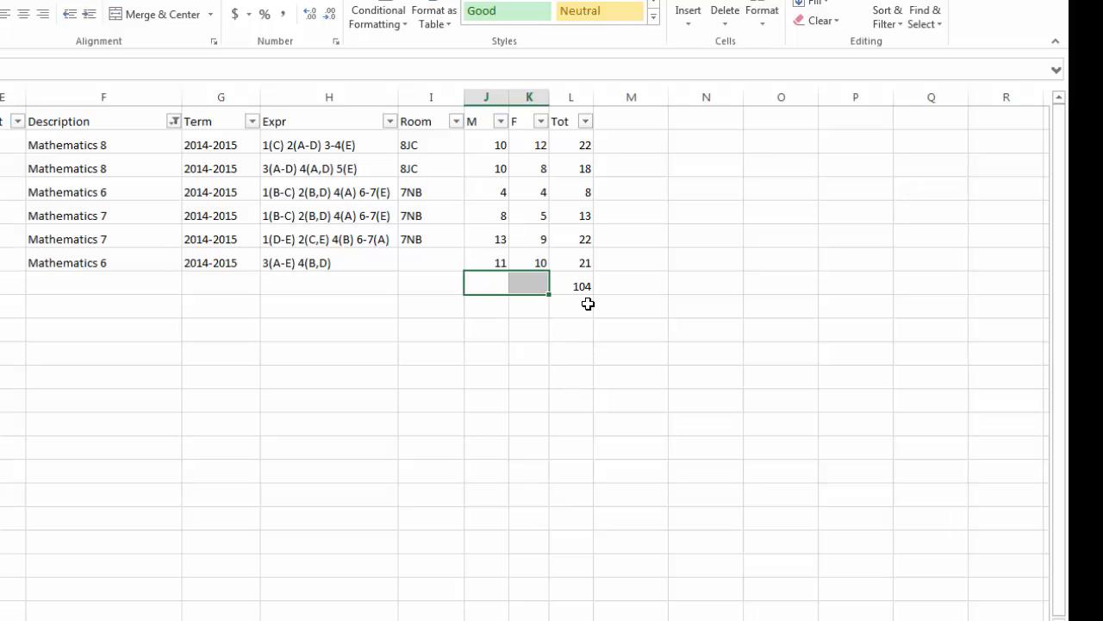
click(571, 284)
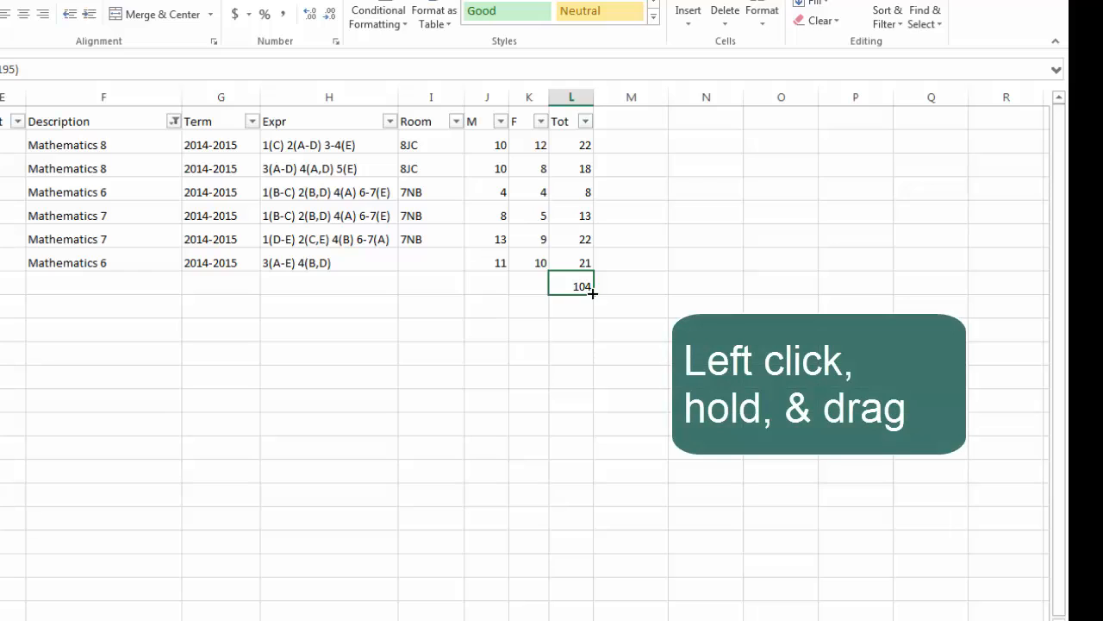
mouse_move(560, 288)
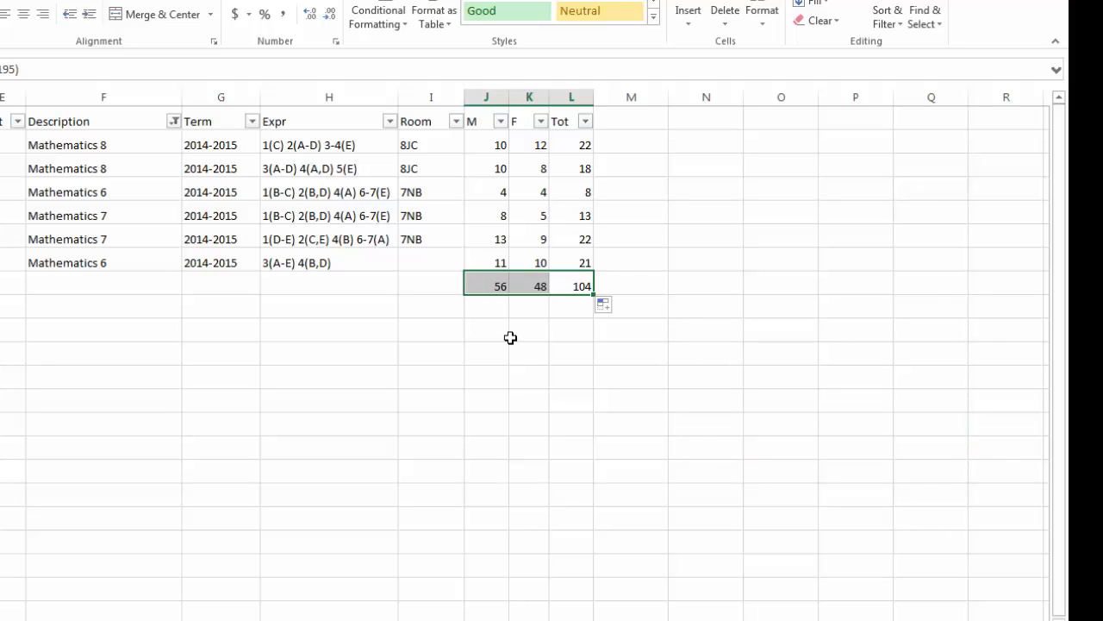
mouse_move(493, 310)
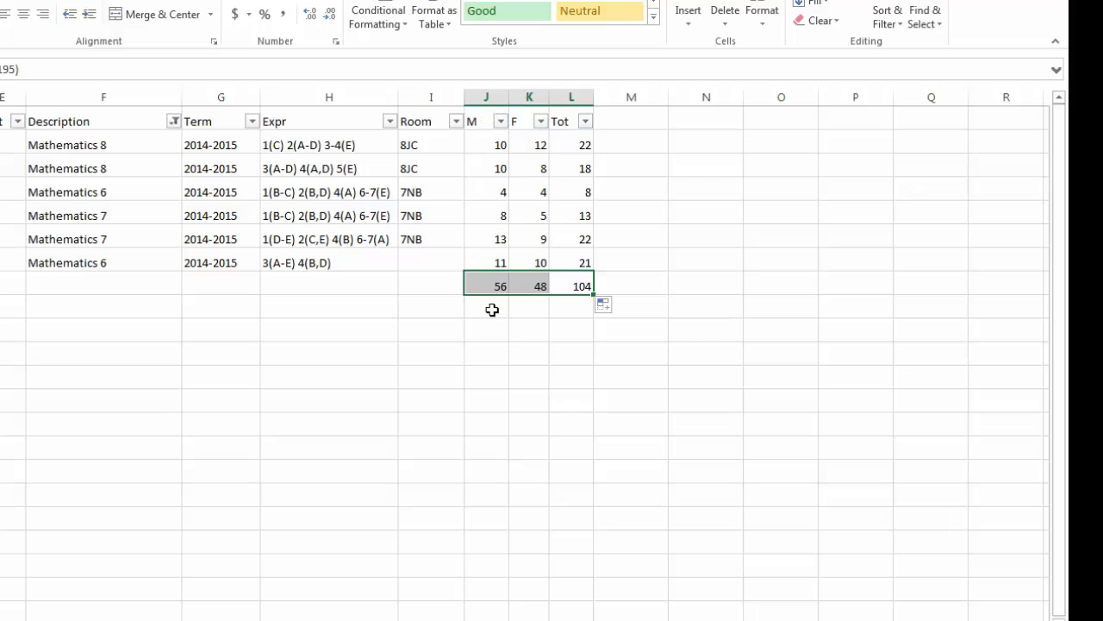
click(486, 331)
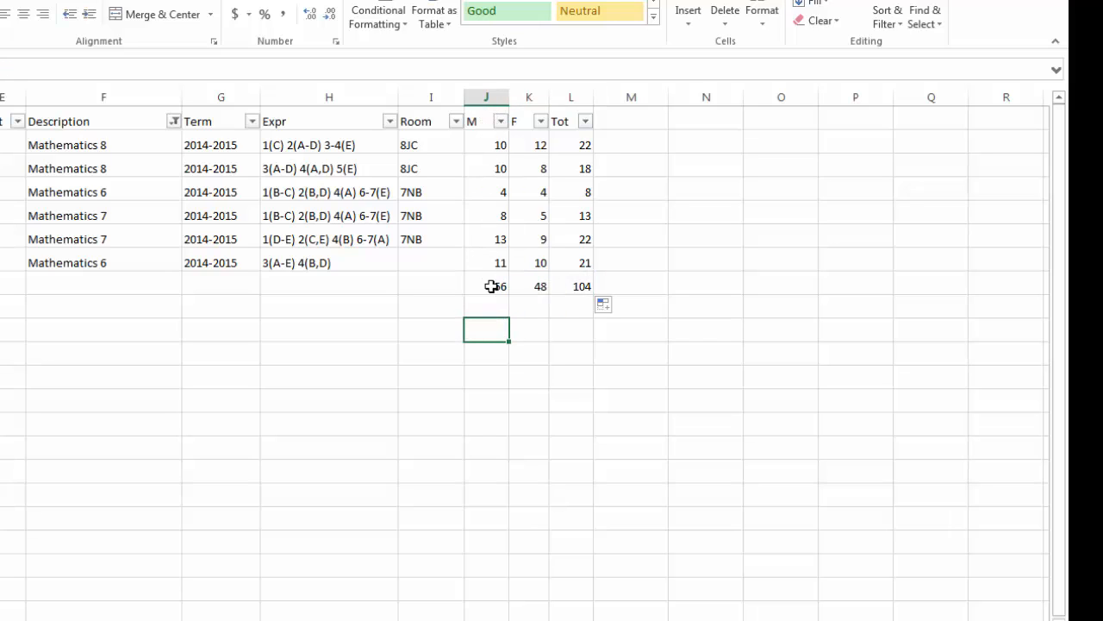
mouse_move(542, 388)
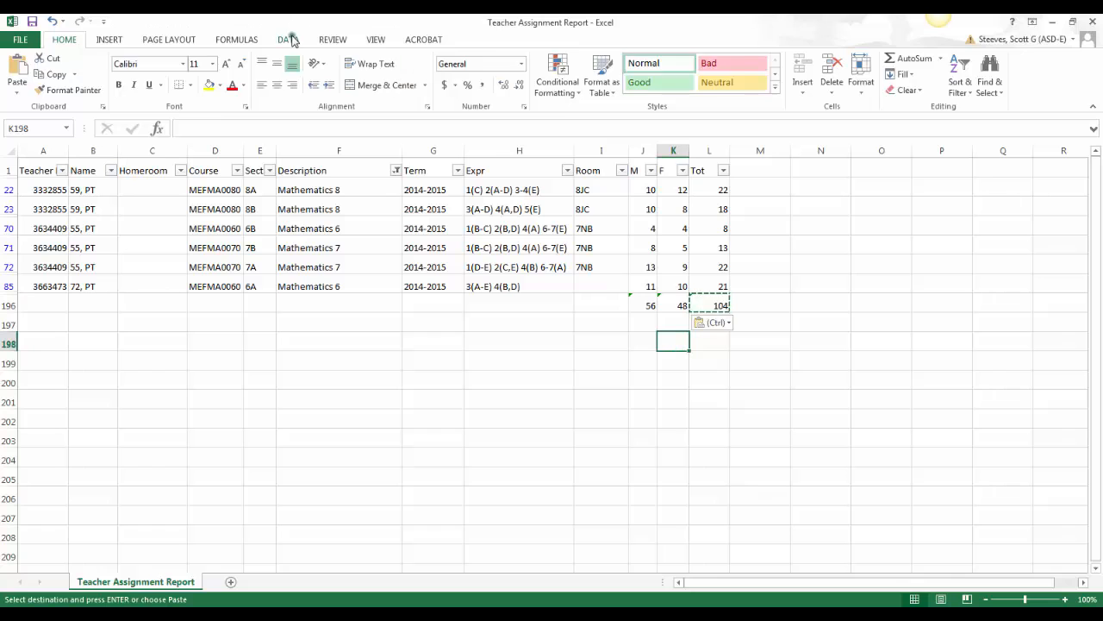
- Clear every filter from the Data ribbon so all course rows show again
click(288, 38)
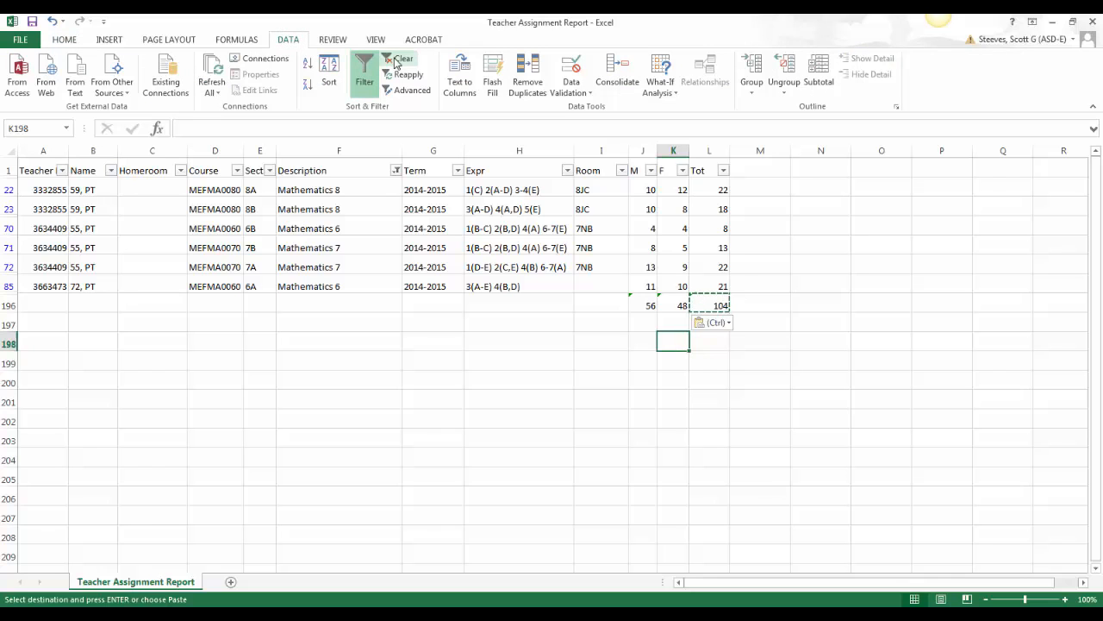
click(400, 58)
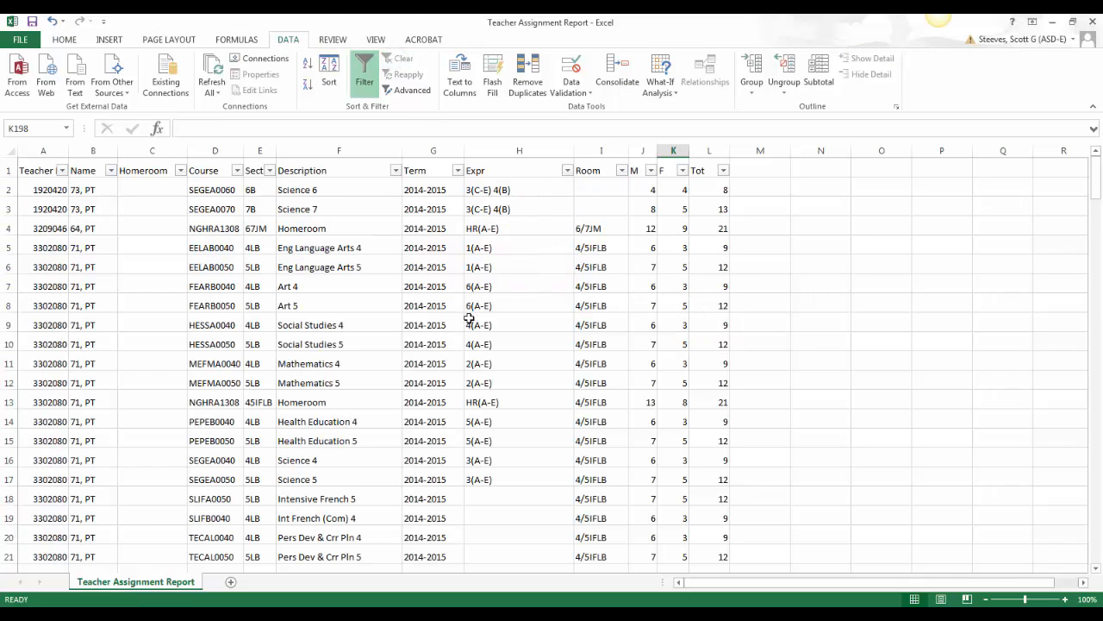